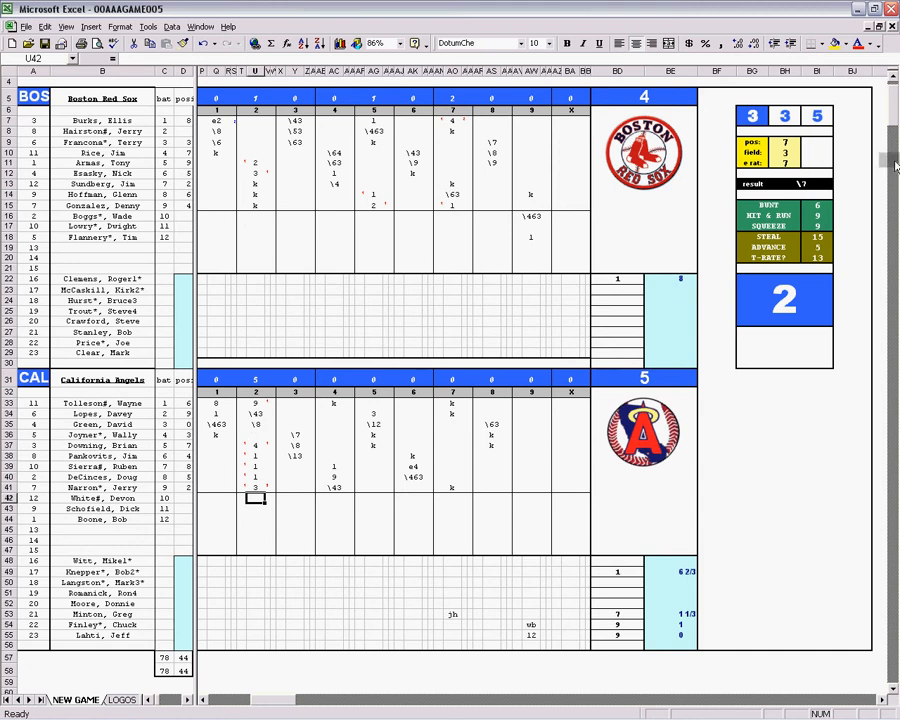
Step: Review a player rating and Pankovits' sixth-inning strikeout, then save the game workbook
{"action": "left_click", "coordinate": [256, 477]}
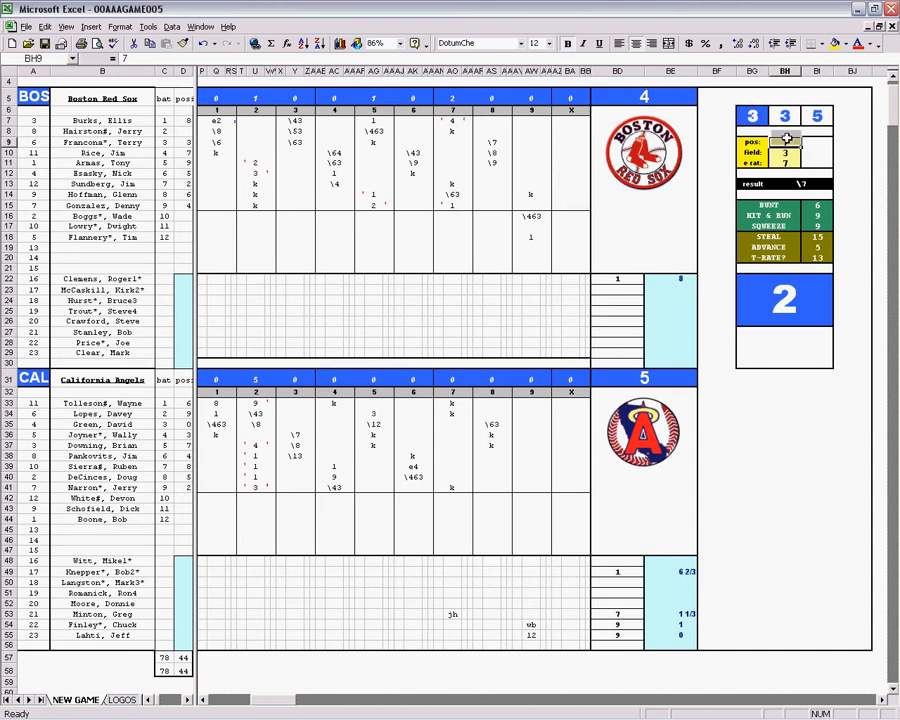
{"action": "left_click", "coordinate": [412, 456]}
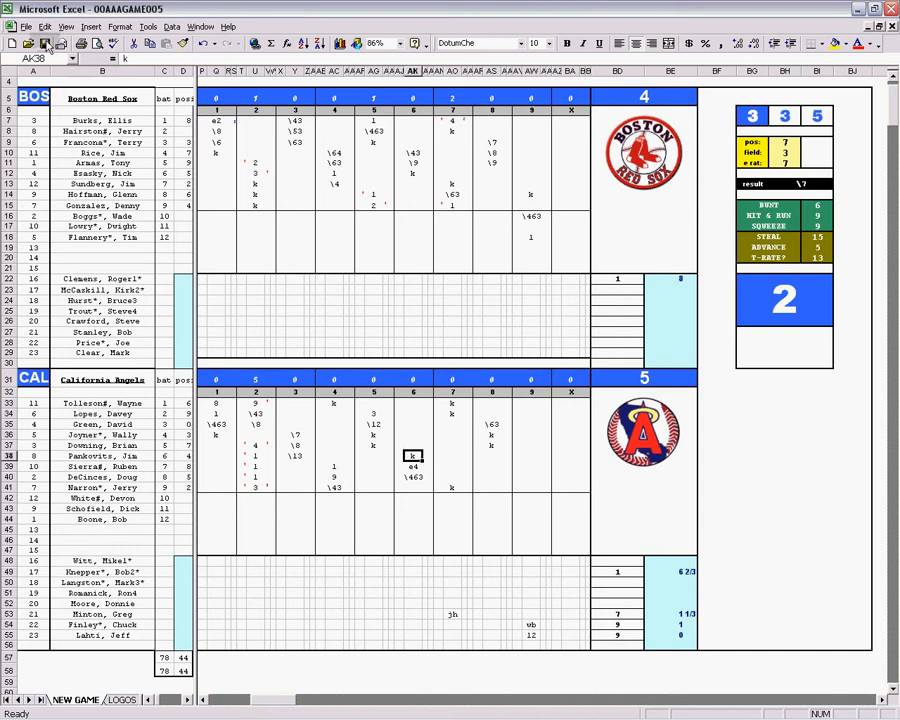
{"action": "left_click", "coordinate": [45, 43]}
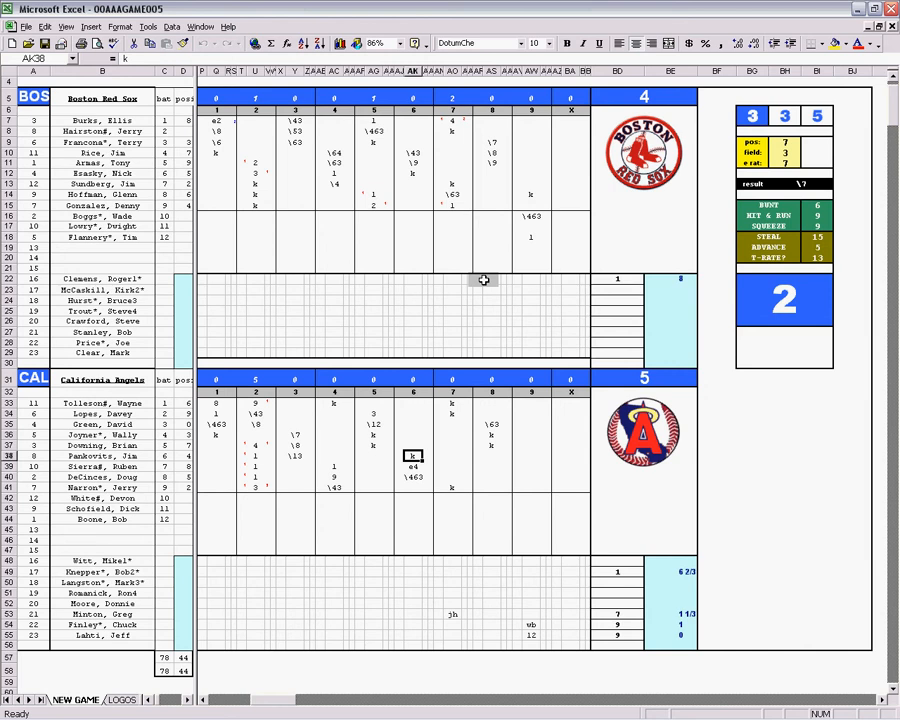
{"action": "mouse_move", "coordinate": [521, 175]}
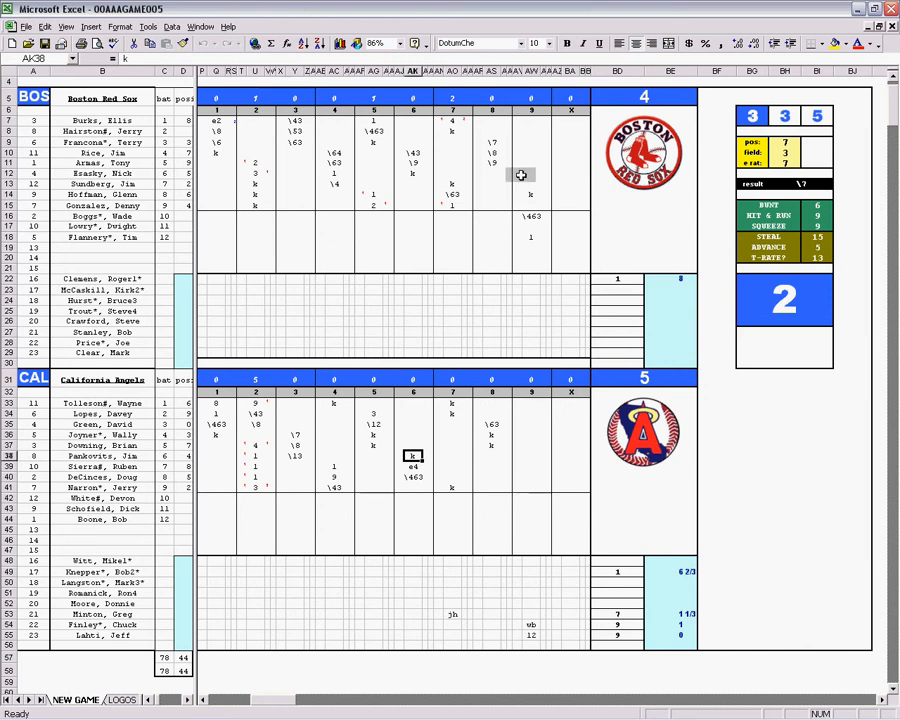
{"action": "mouse_move", "coordinate": [492, 321]}
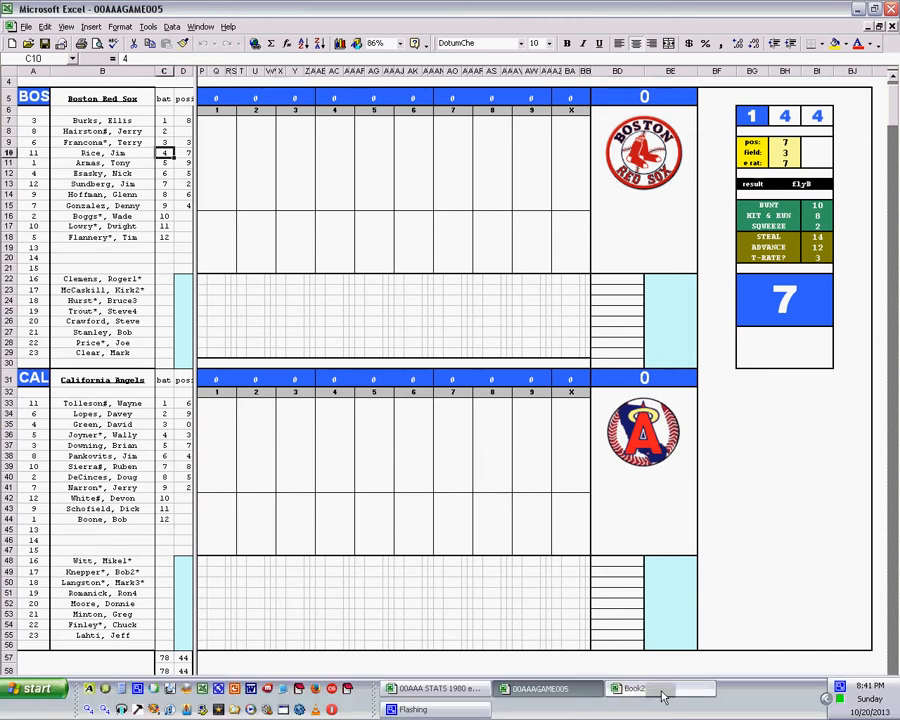
Step: Switch to Book2 and scroll right to view the batting and pitching stat columns
{"action": "left_click", "coordinate": [634, 688]}
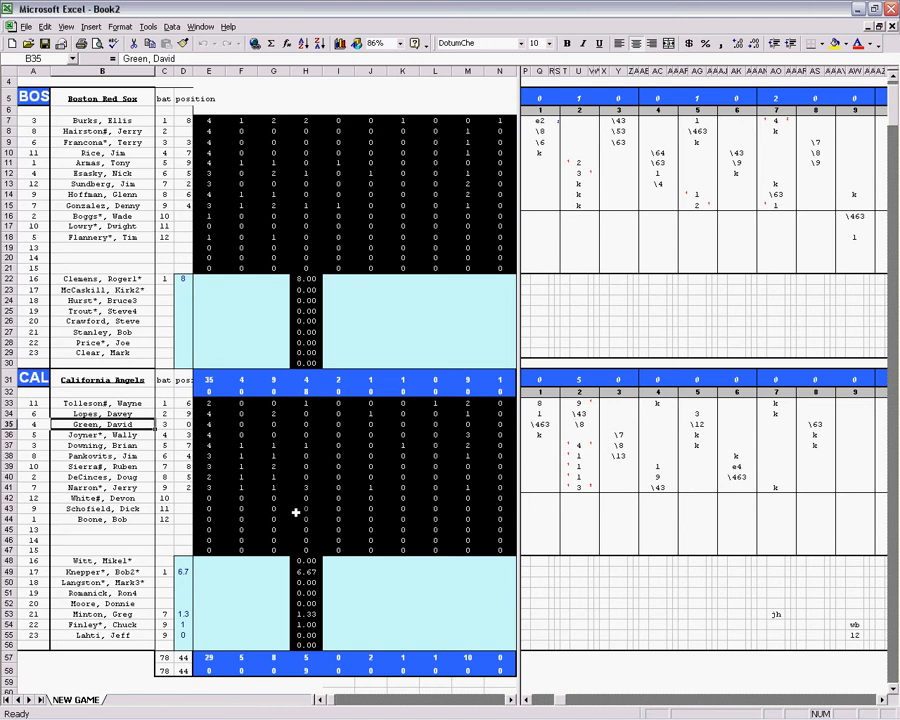
{"action": "mouse_move", "coordinate": [227, 172]}
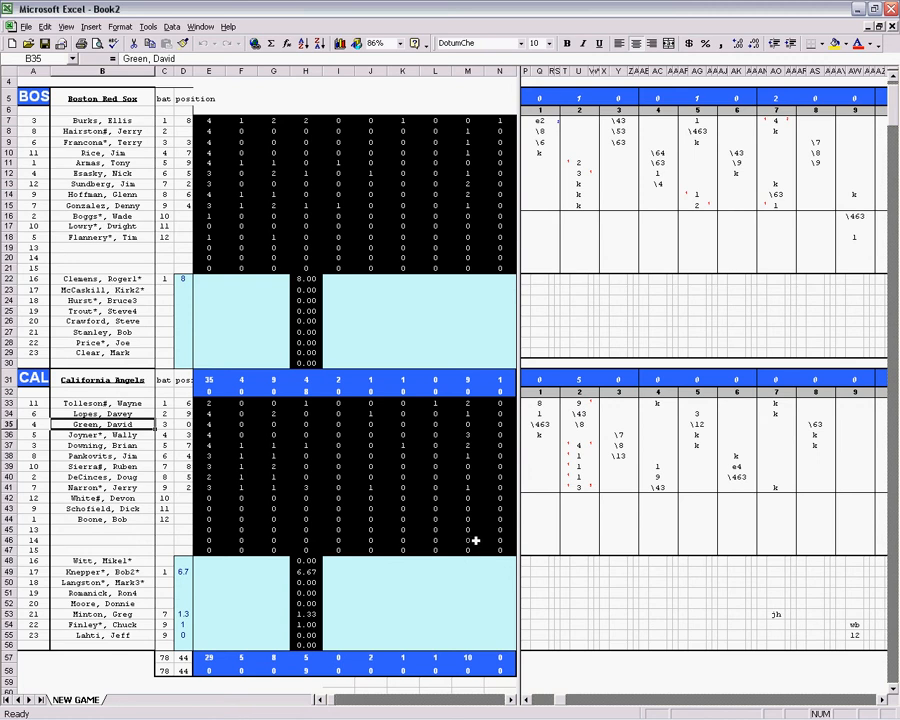
{"action": "mouse_move", "coordinate": [515, 400]}
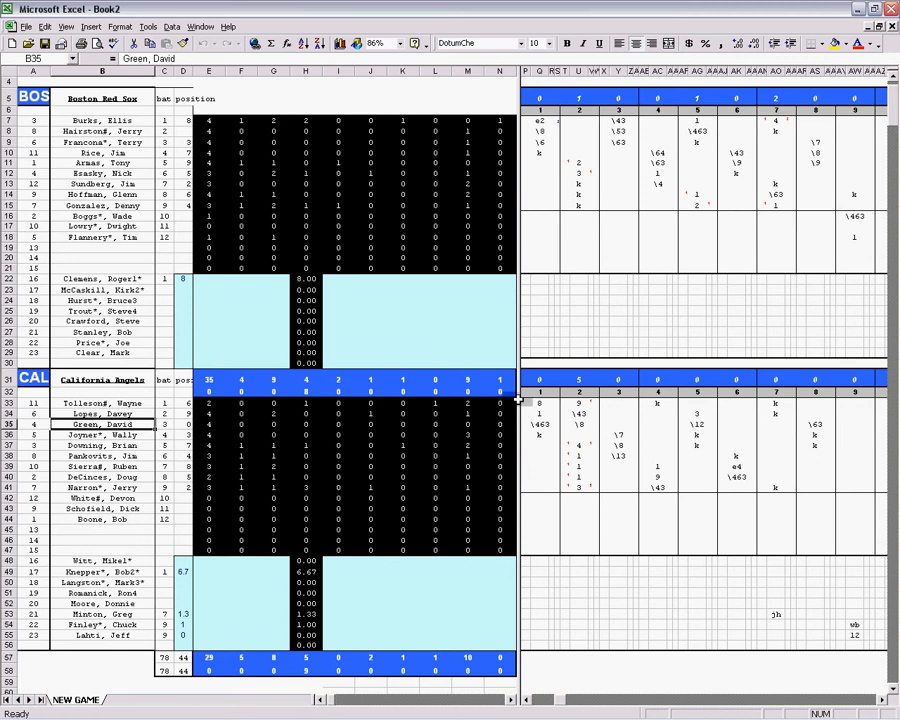
{"action": "scroll", "scroll_direction": "right", "scroll_amount": 3}
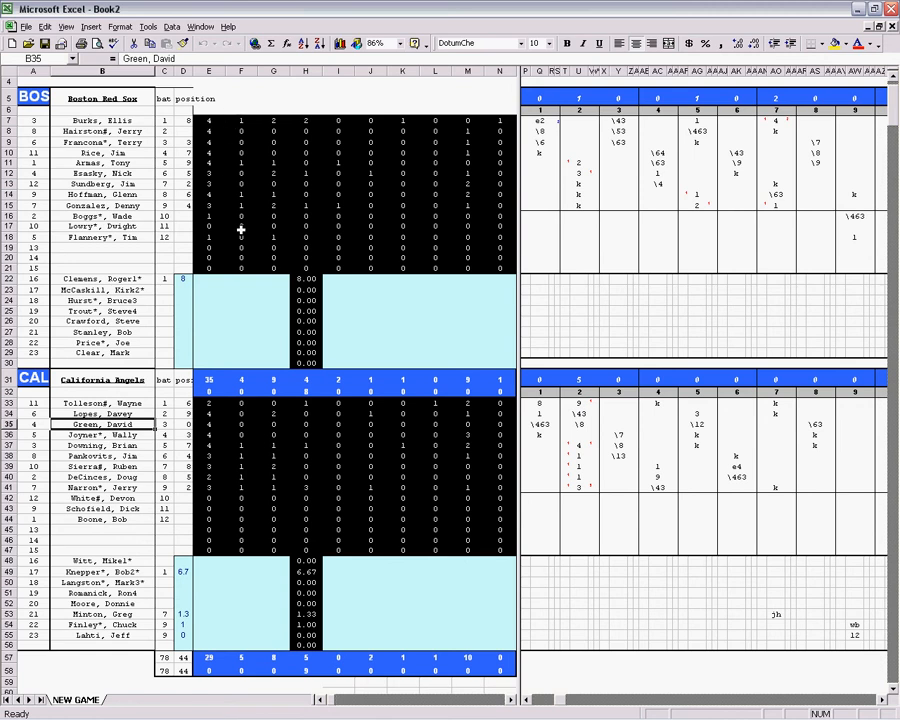
{"action": "mouse_move", "coordinate": [285, 133]}
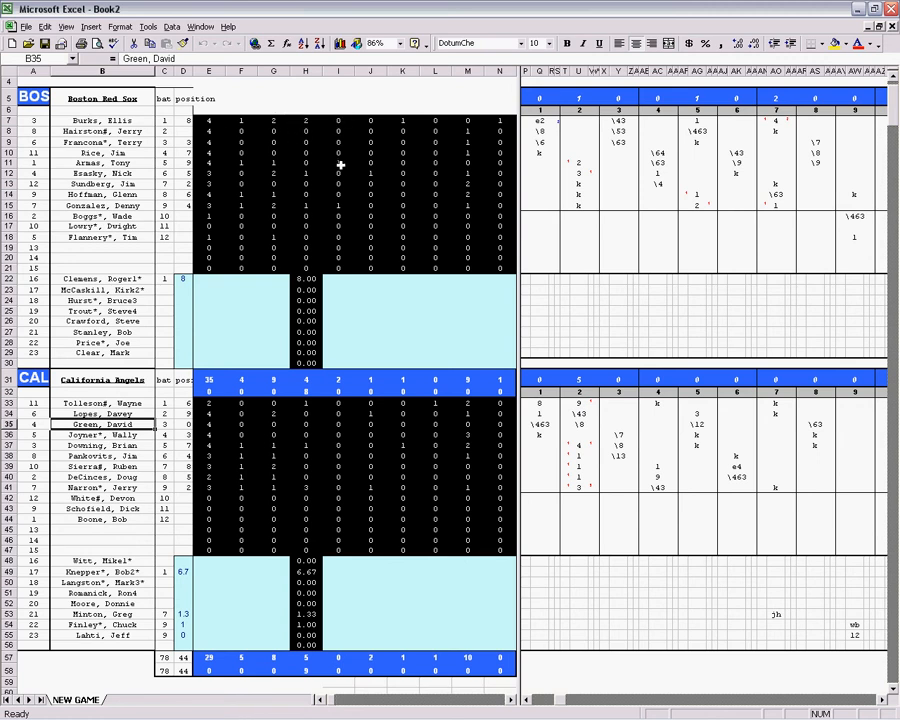
{"action": "mouse_move", "coordinate": [278, 161]}
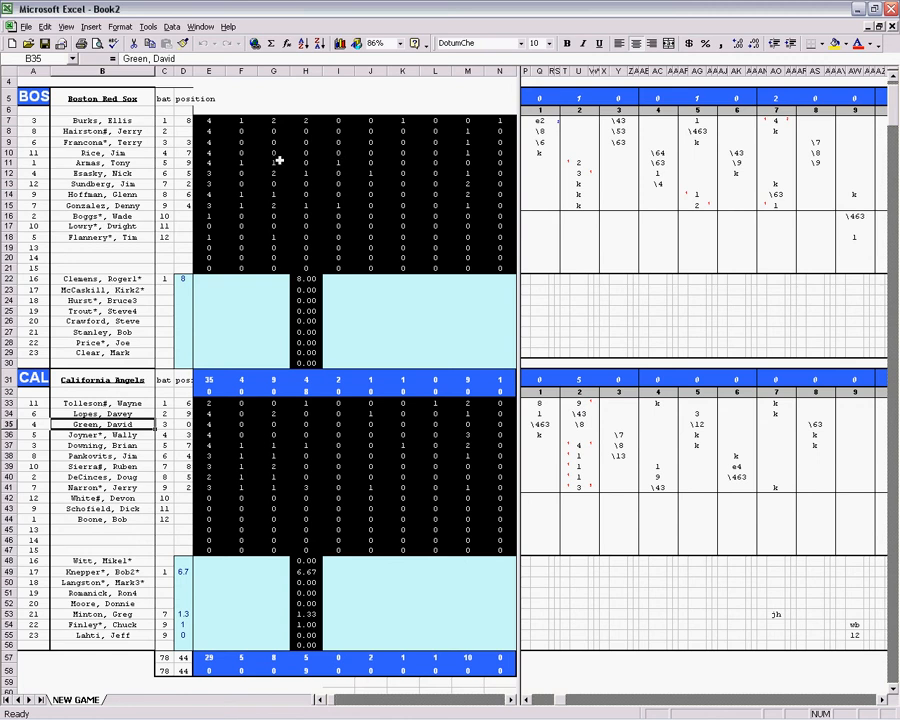
{"action": "mouse_move", "coordinate": [577, 162]}
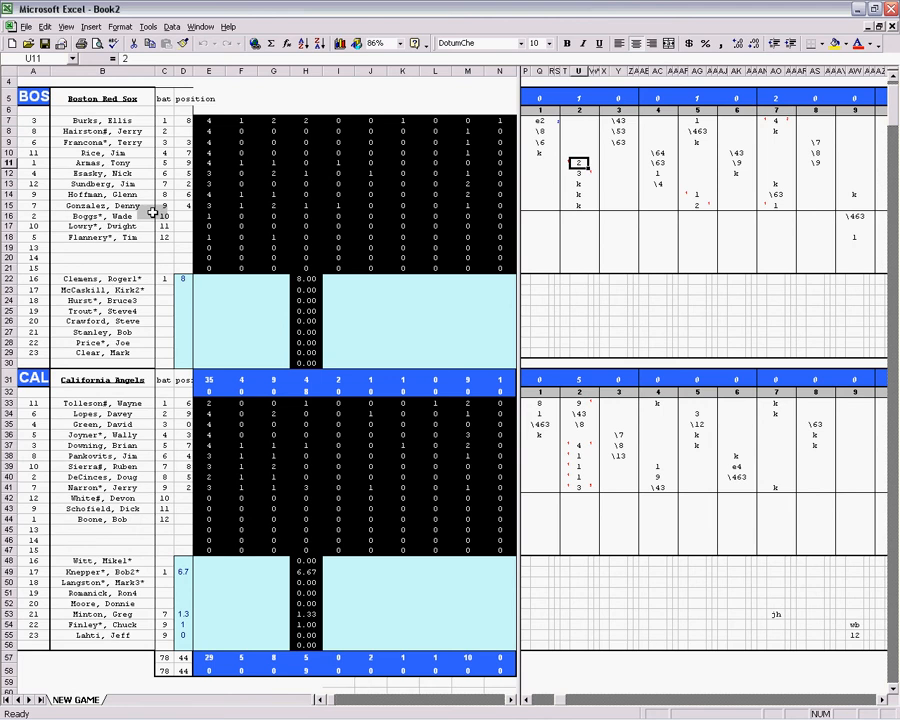
{"action": "left_click", "coordinate": [305, 205]}
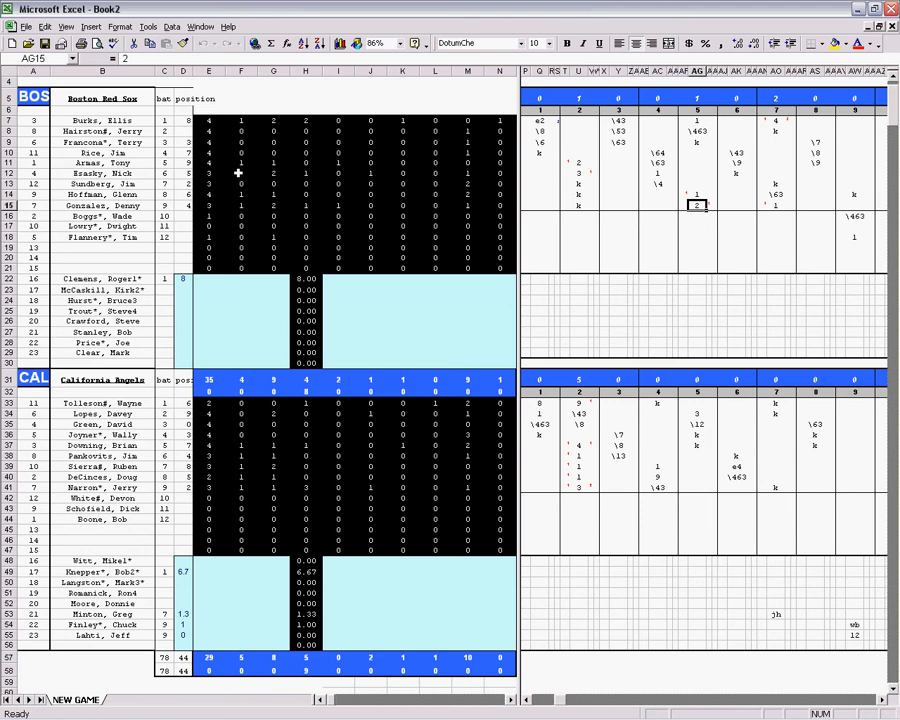
{"action": "left_click", "coordinate": [580, 173]}
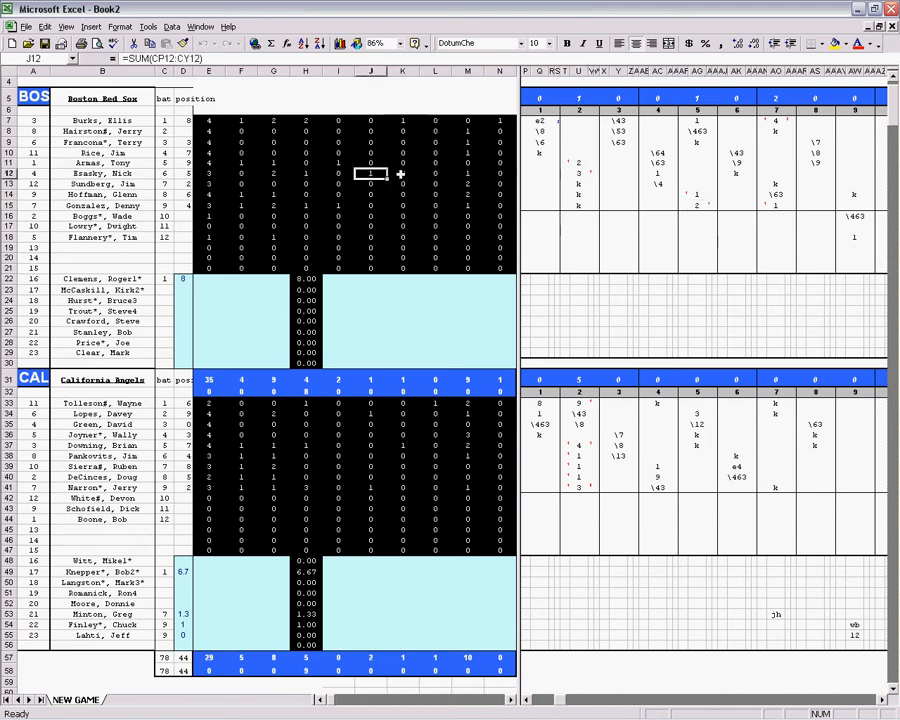
{"action": "left_click", "coordinate": [402, 120]}
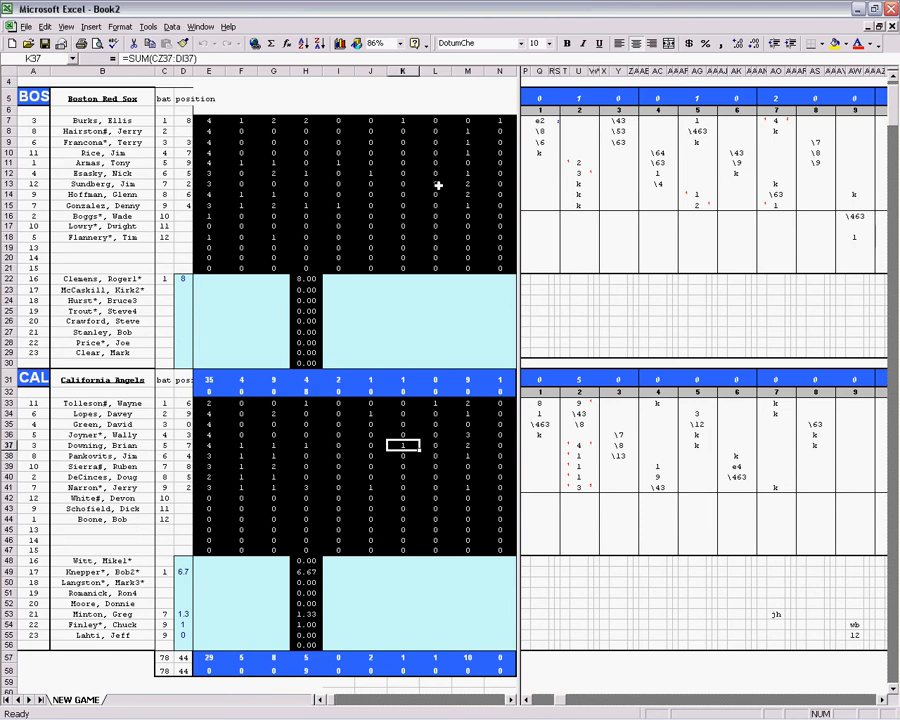
{"action": "mouse_move", "coordinate": [470, 128]}
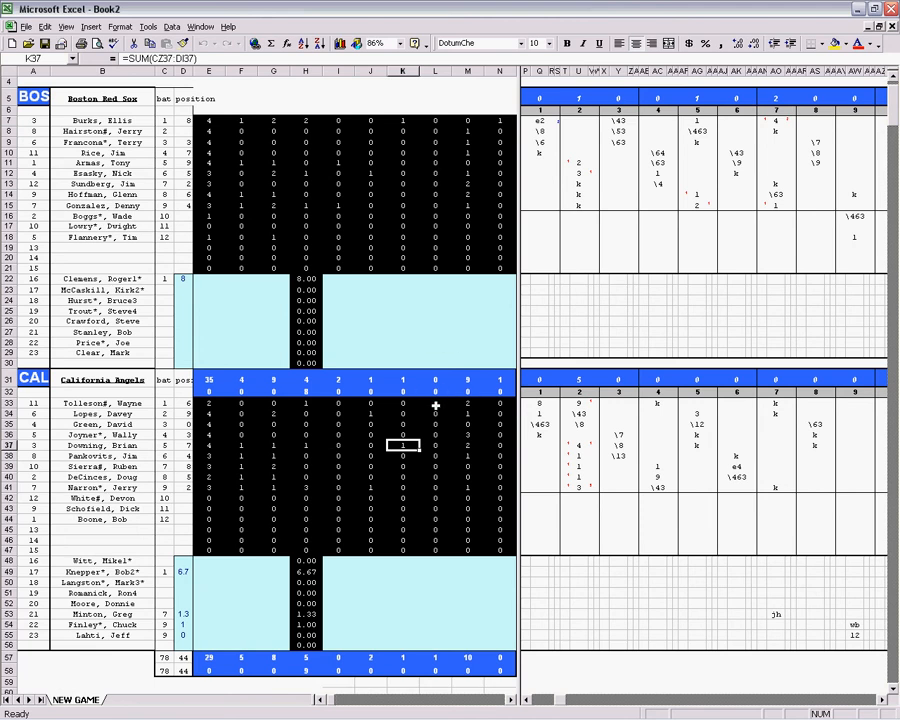
{"action": "left_click", "coordinate": [435, 403]}
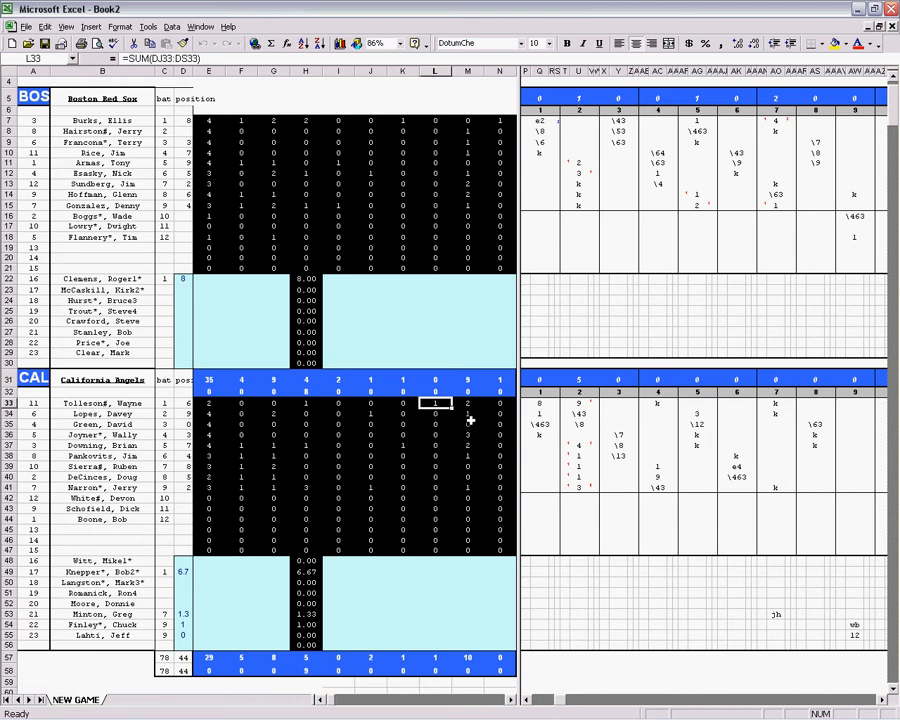
{"action": "mouse_move", "coordinate": [465, 283]}
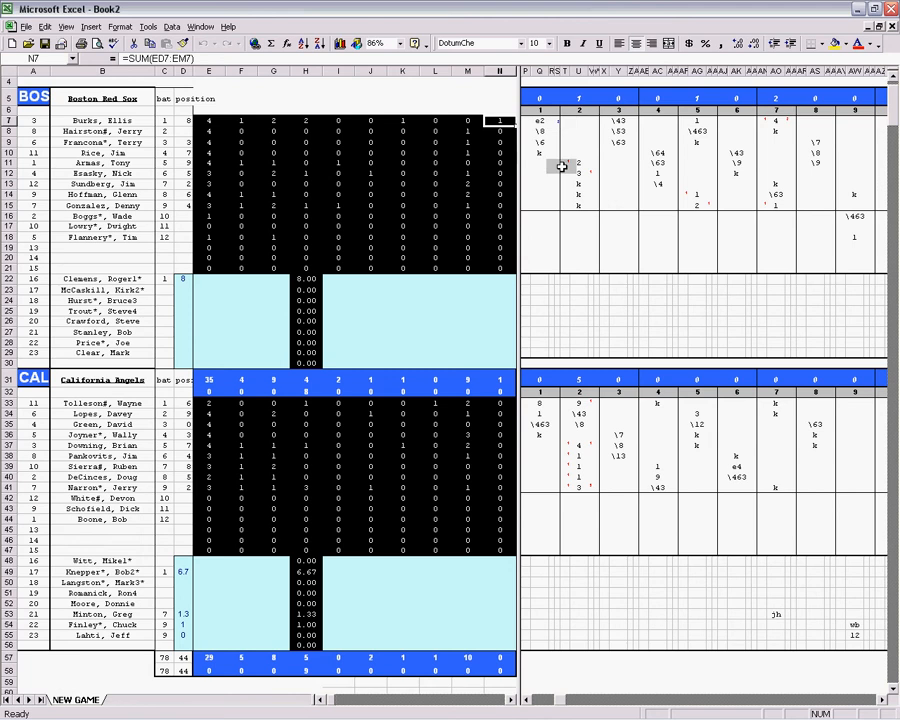
{"action": "left_click", "coordinate": [540, 121]}
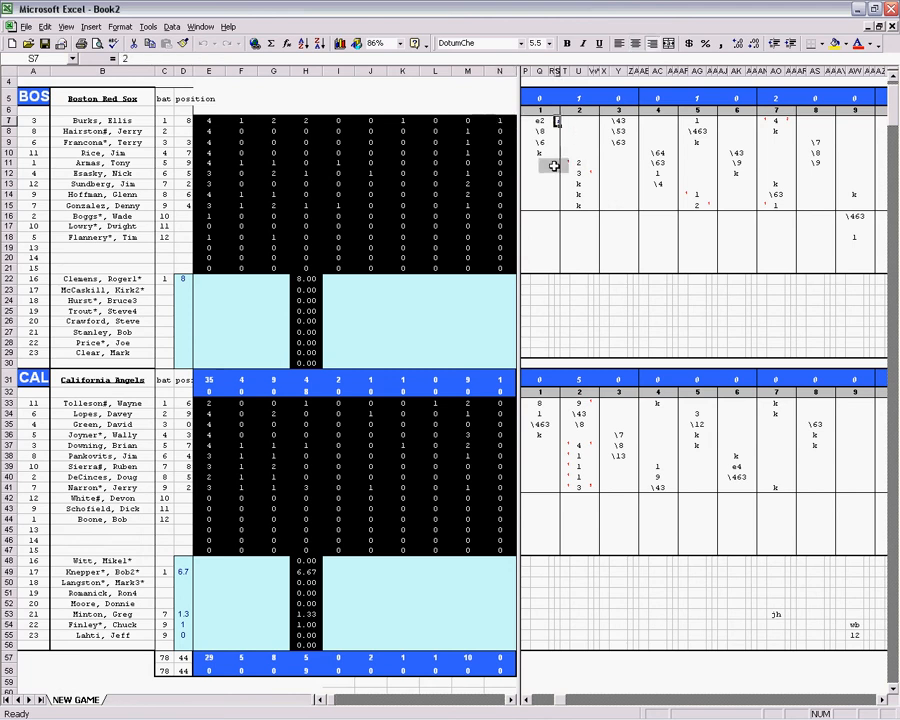
{"action": "key", "text": "Down"}
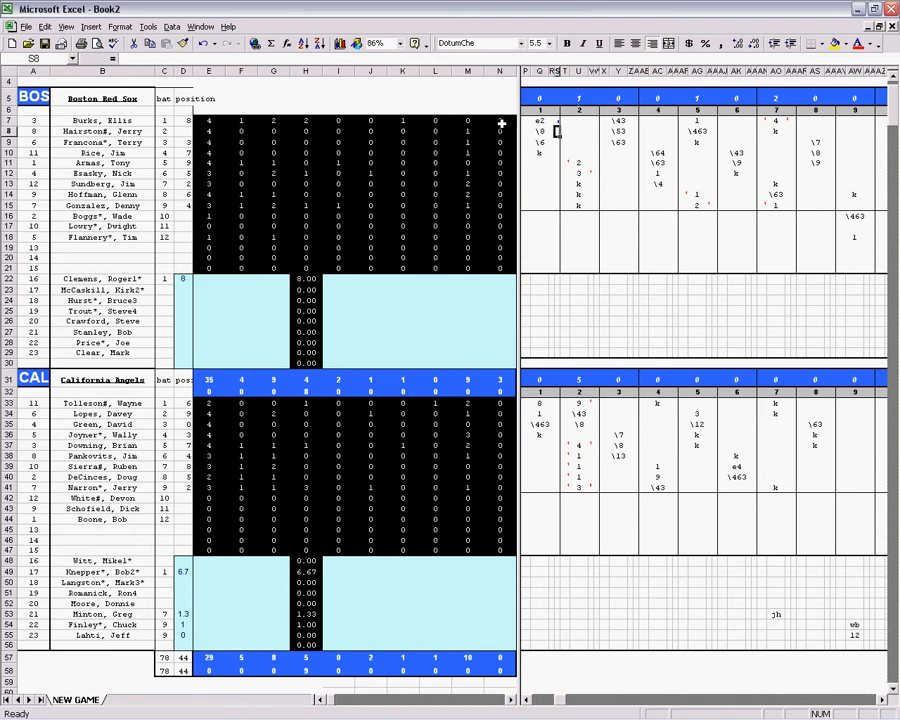
{"action": "left_click", "coordinate": [539, 120]}
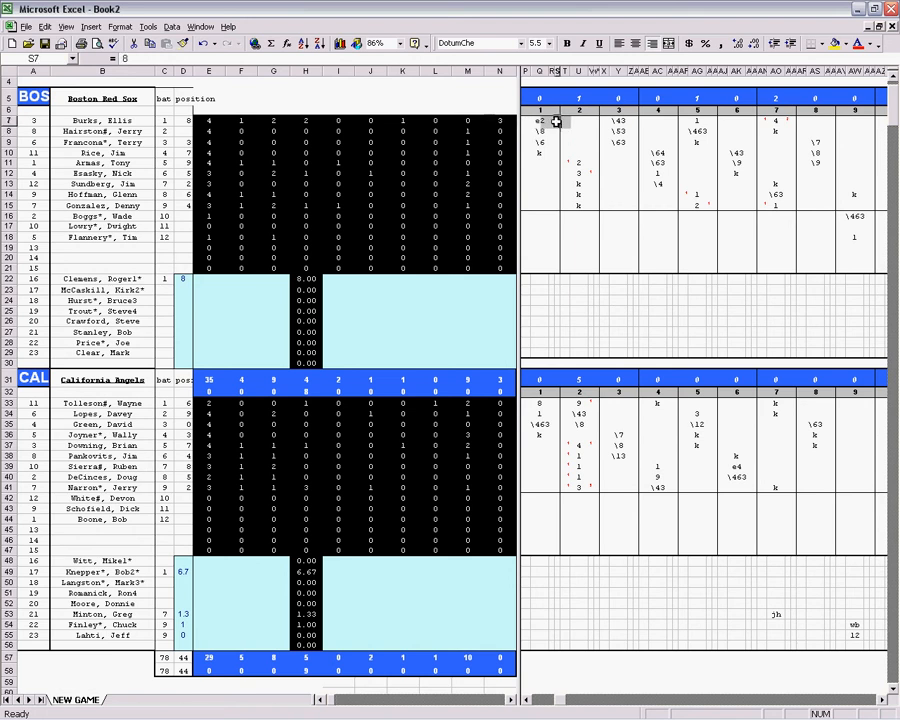
{"action": "left_click", "coordinate": [558, 163]}
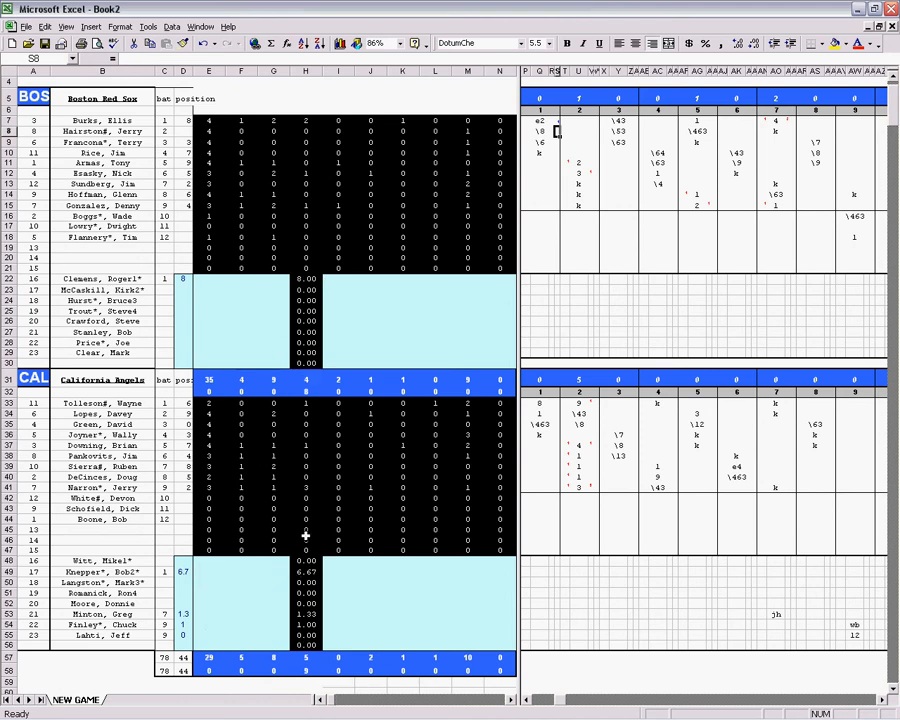
{"action": "mouse_move", "coordinate": [312, 531]}
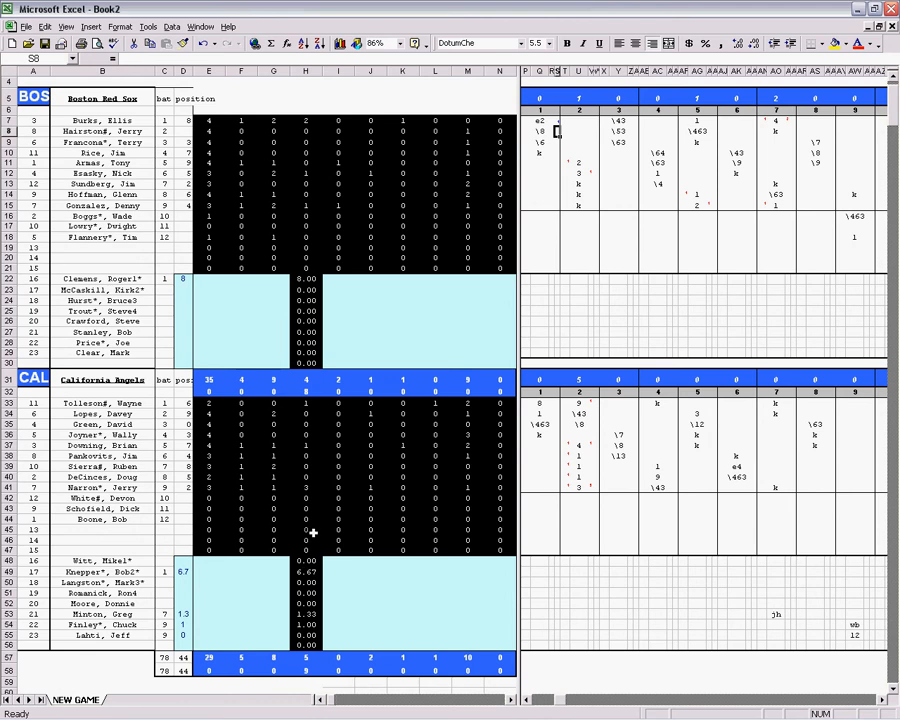
{"action": "mouse_move", "coordinate": [467, 311]}
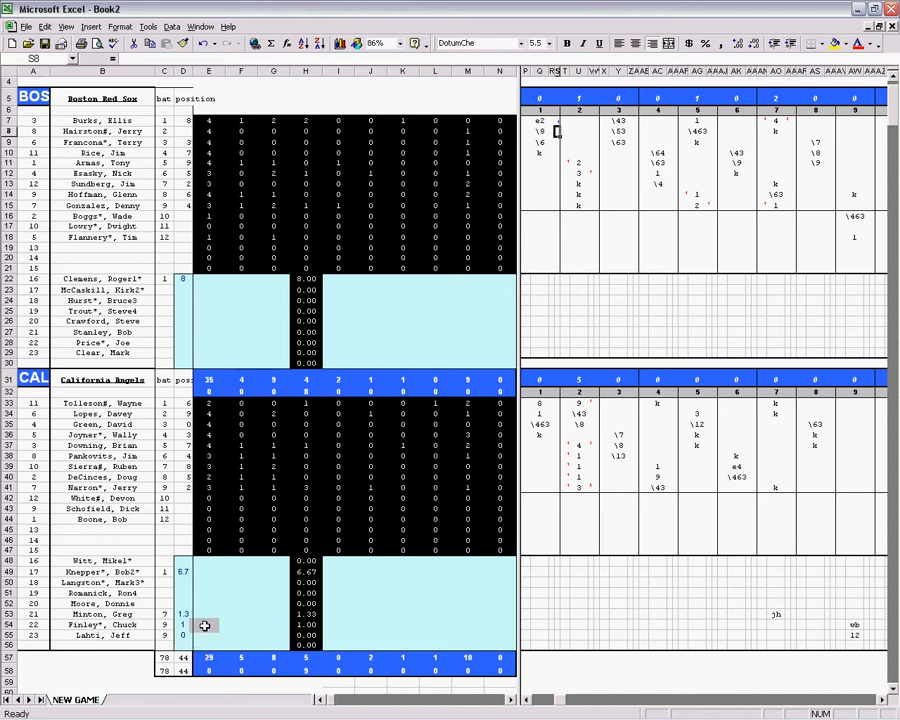
Step: Enter 1 in Finley's pitching cells G54 and M54
{"action": "left_click", "coordinate": [208, 635]}
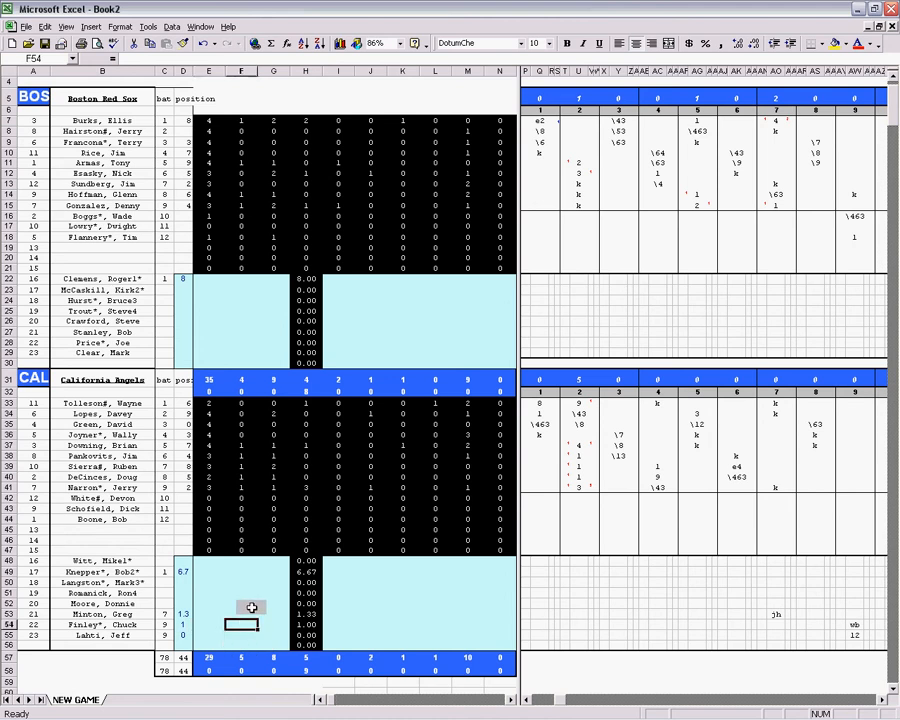
{"action": "left_click", "coordinate": [274, 624]}
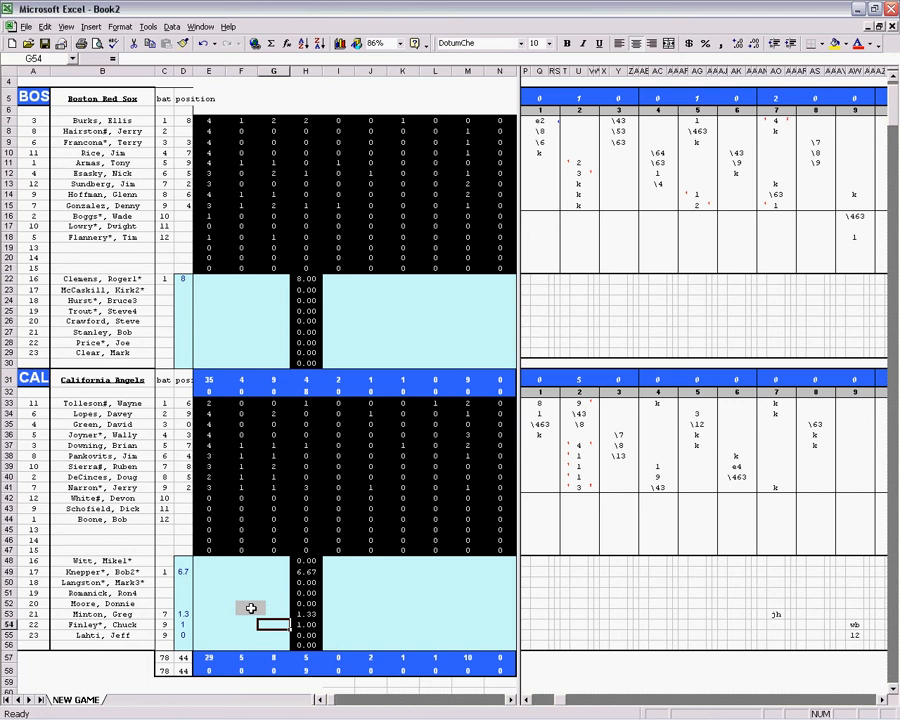
{"action": "type", "text": "1"}
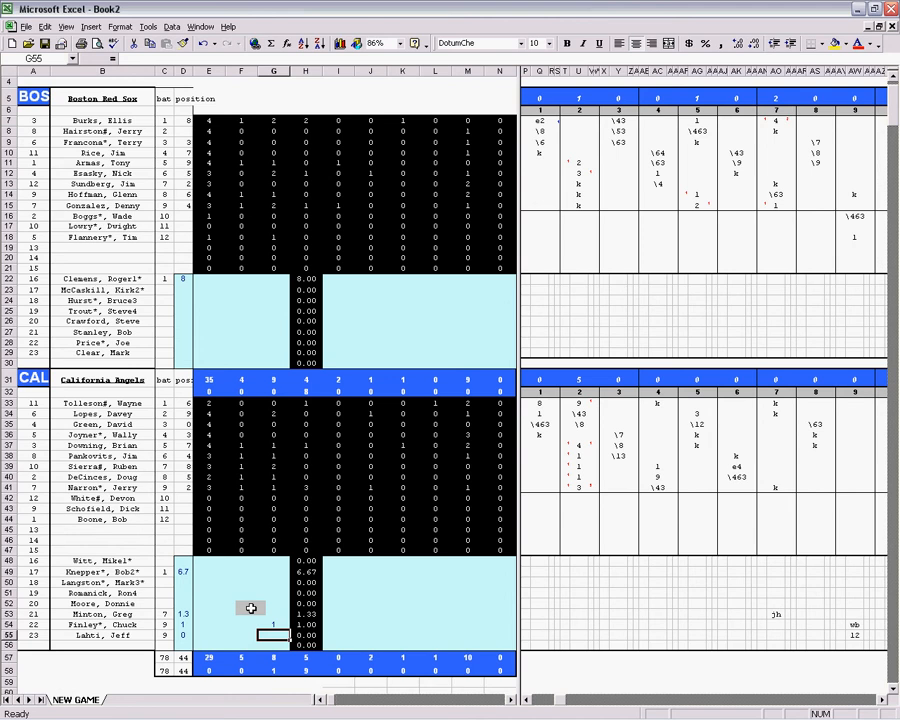
{"action": "left_click", "coordinate": [305, 624]}
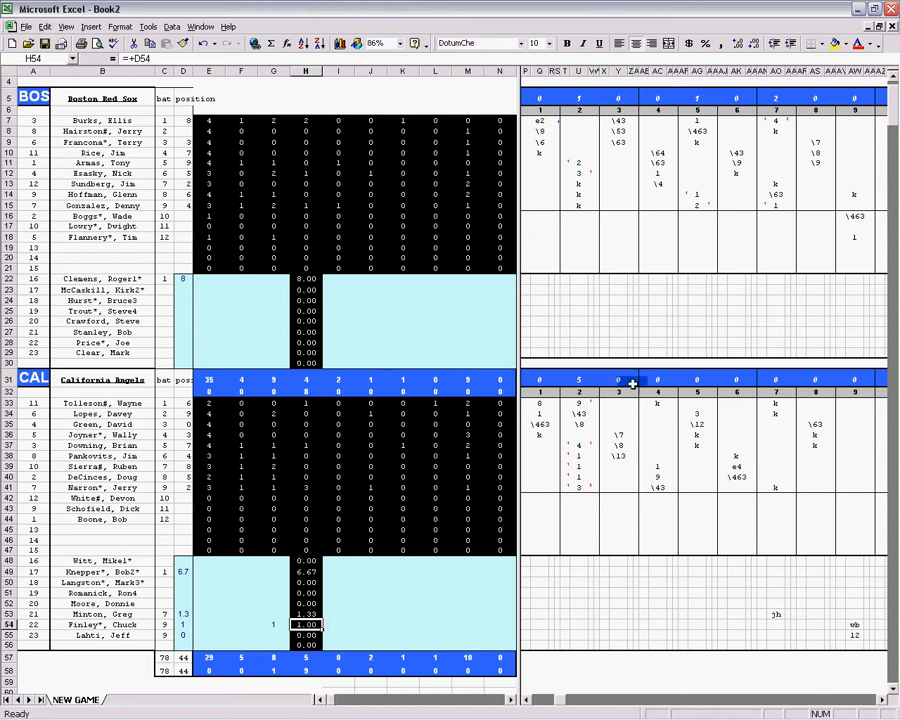
{"action": "mouse_move", "coordinate": [853, 233]}
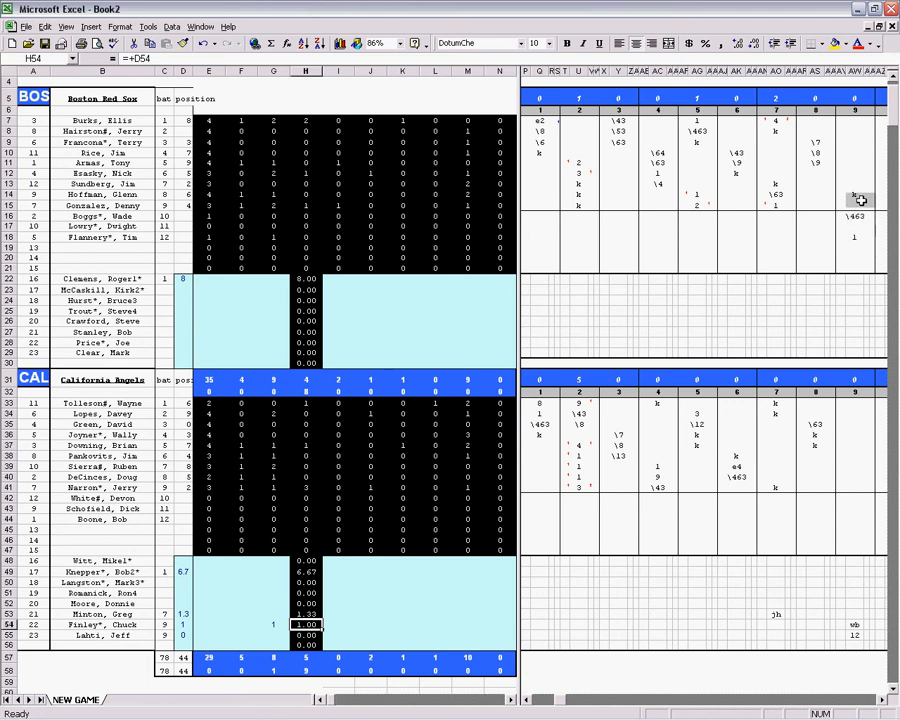
{"action": "left_click", "coordinate": [338, 624]}
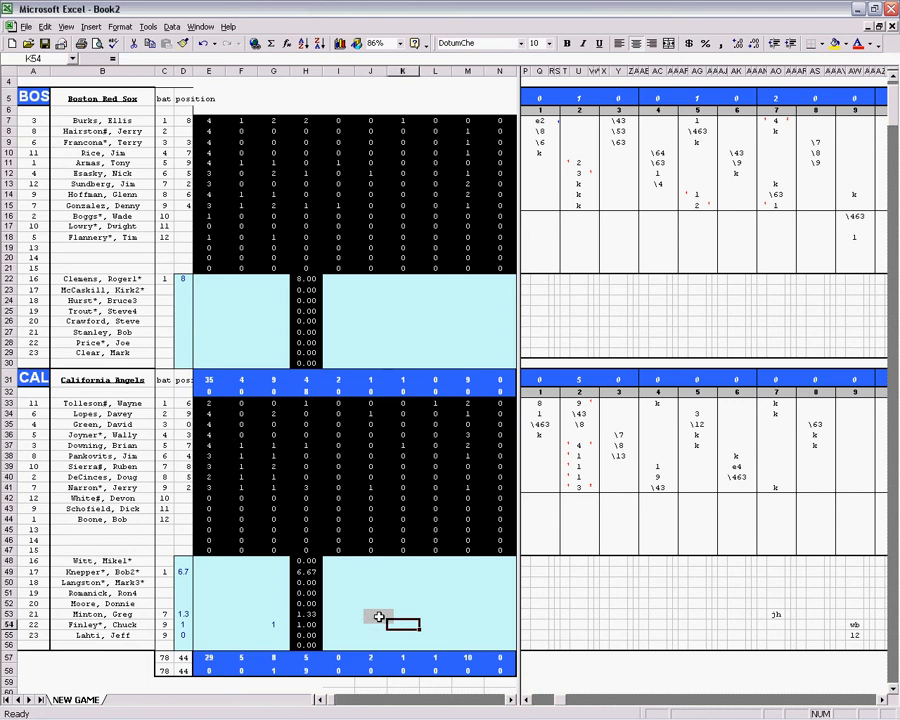
{"action": "left_click", "coordinate": [435, 623]}
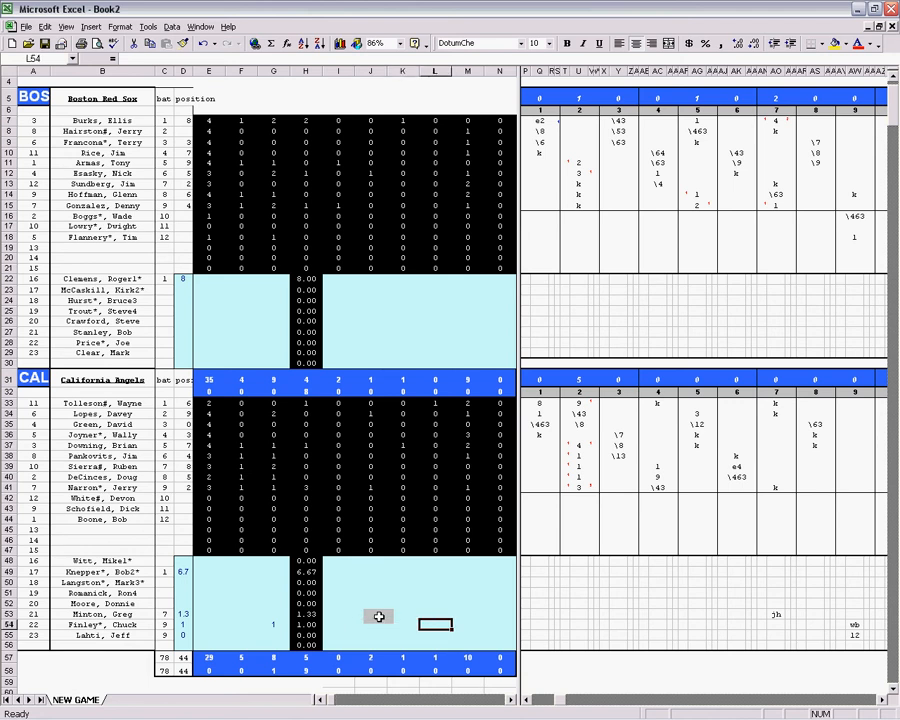
{"action": "left_click", "coordinate": [468, 625]}
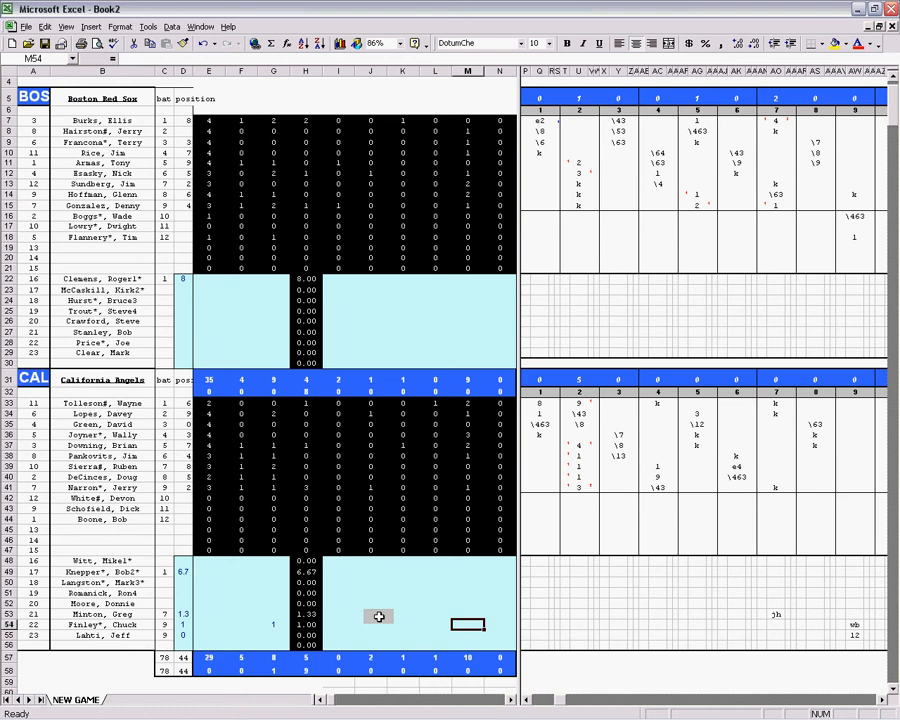
{"action": "type", "text": "1"}
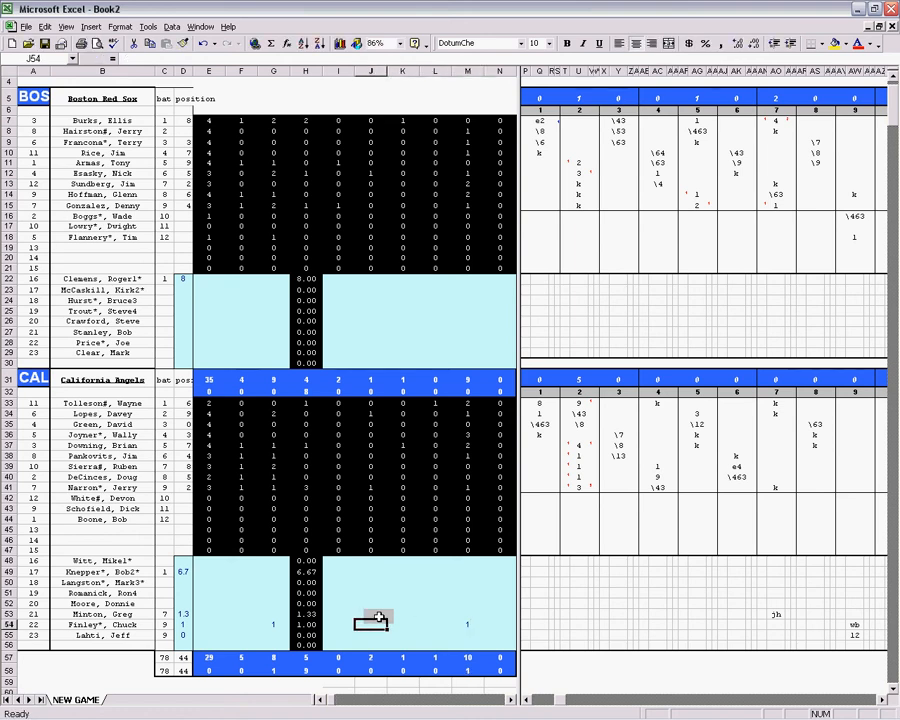
Step: Enter 1 for Lahti in I55 and for Minton in M53
{"action": "left_click", "coordinate": [338, 634]}
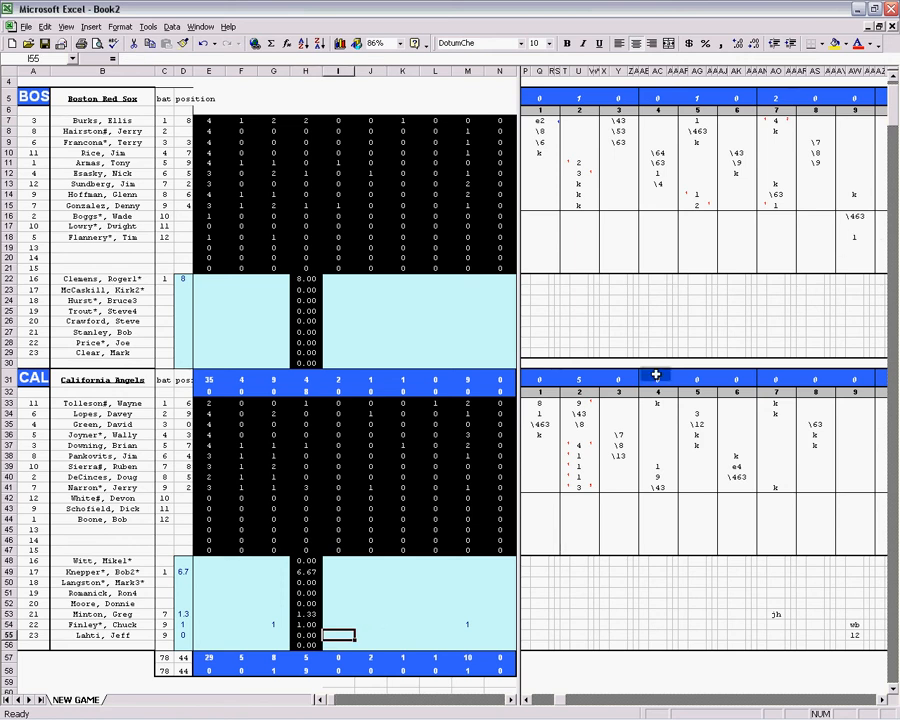
{"action": "type", "text": "1"}
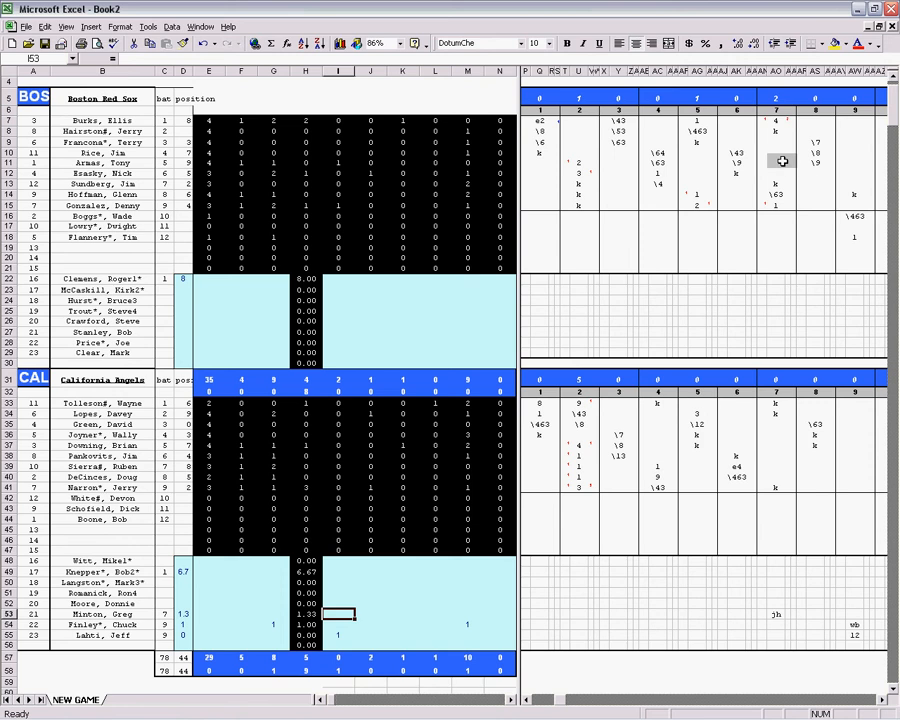
{"action": "mouse_move", "coordinate": [777, 132]}
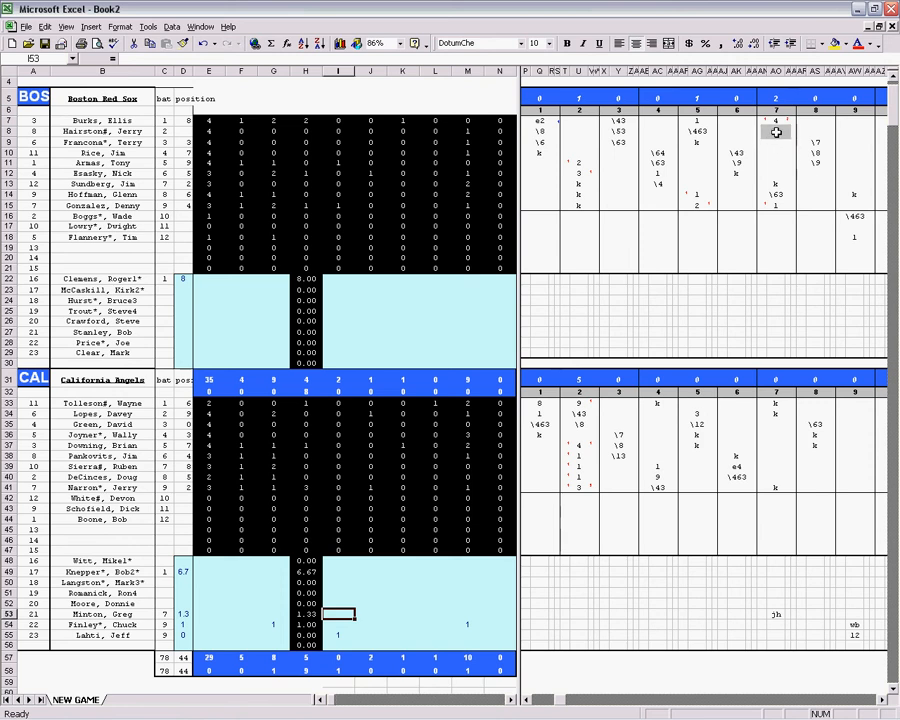
{"action": "mouse_move", "coordinate": [632, 343]}
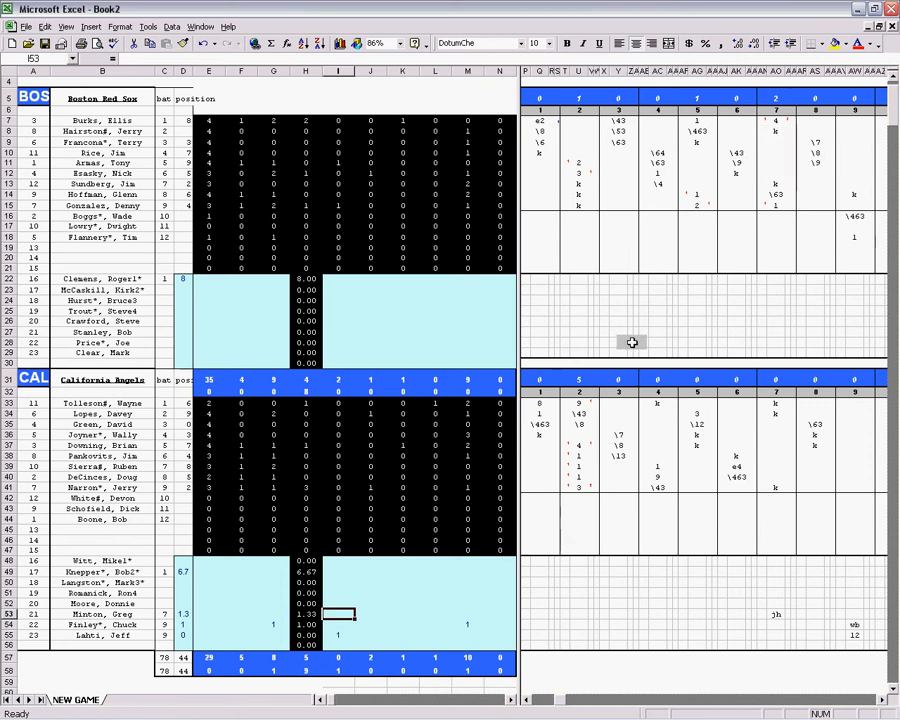
{"action": "left_click", "coordinate": [468, 614]}
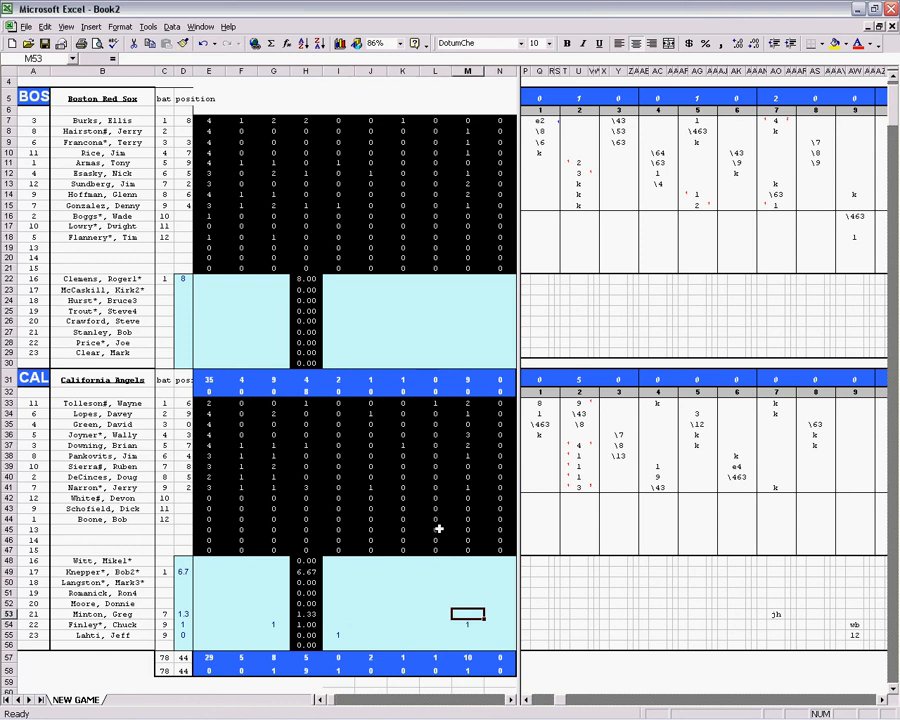
{"action": "type", "text": "1"}
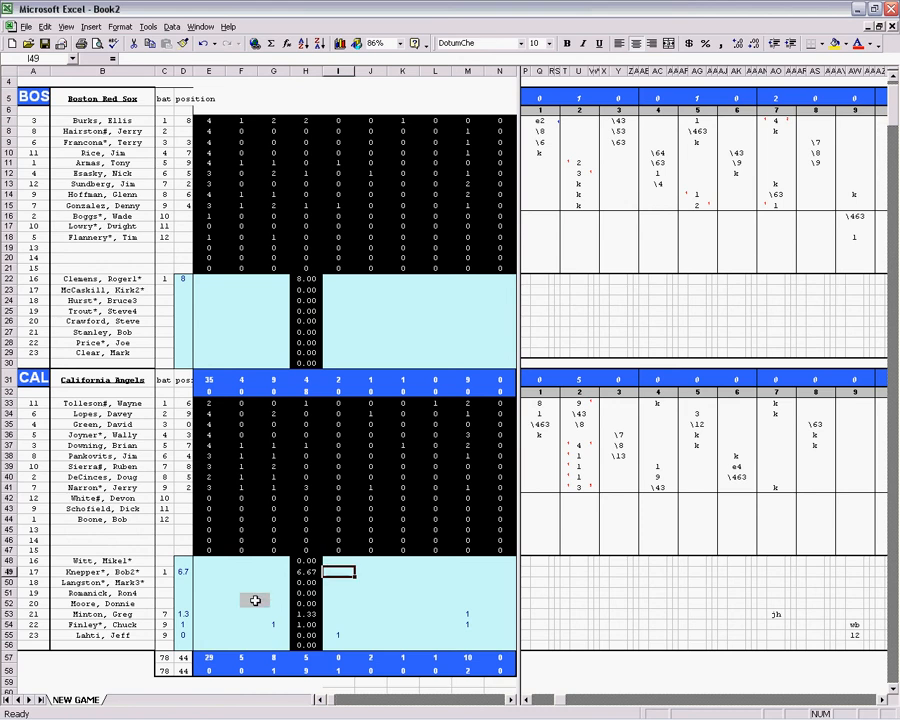
Step: Check Knepper's computed column H value and two Boston inning entries
{"action": "left_click", "coordinate": [306, 572]}
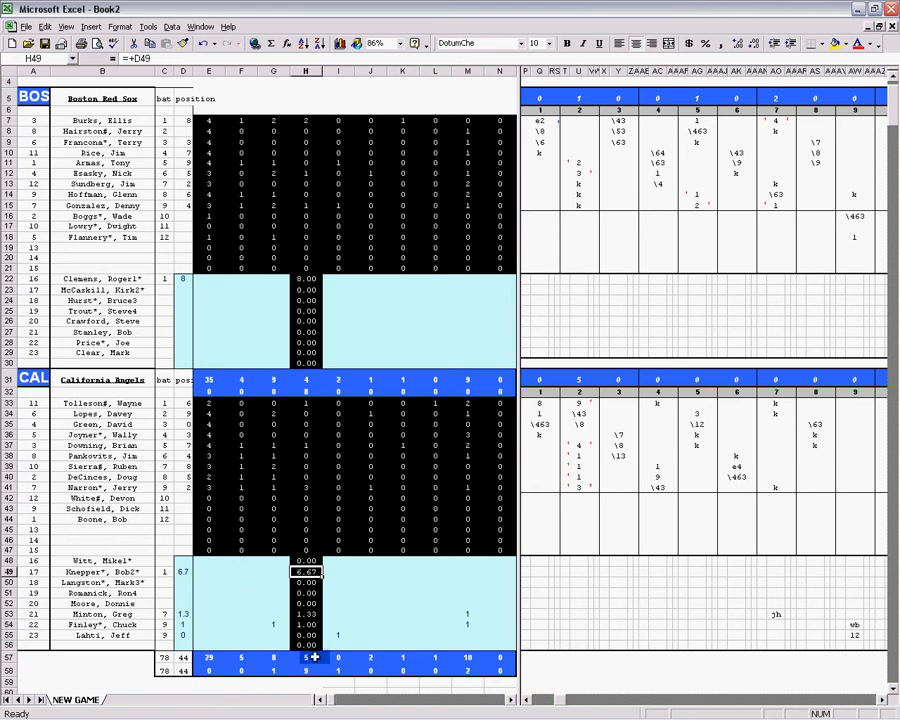
{"action": "left_click", "coordinate": [338, 571]}
{"action": "type", "text": "8"}
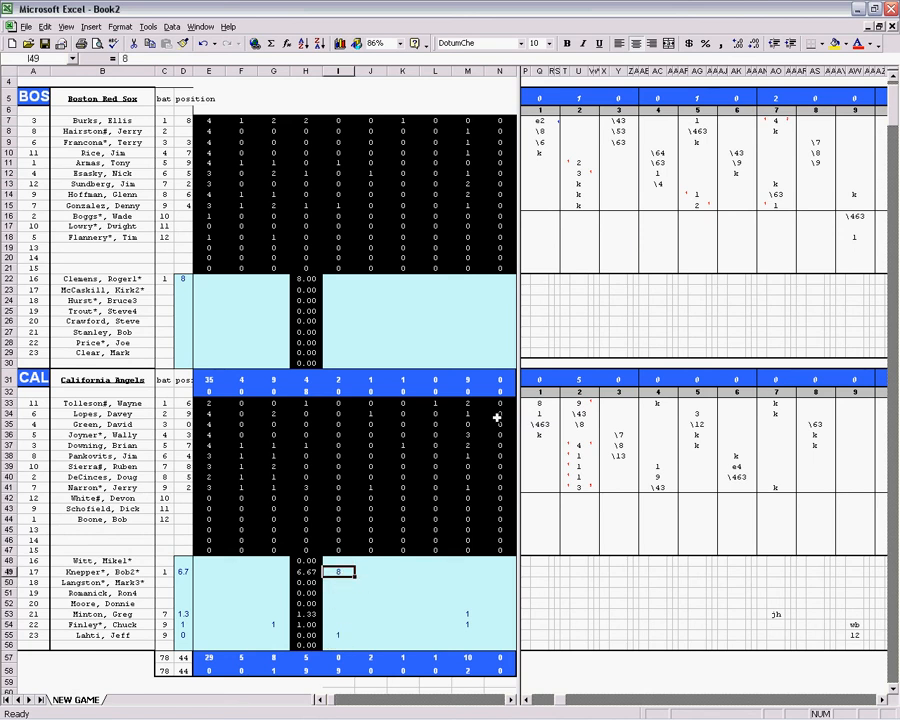
{"action": "left_click", "coordinate": [580, 173]}
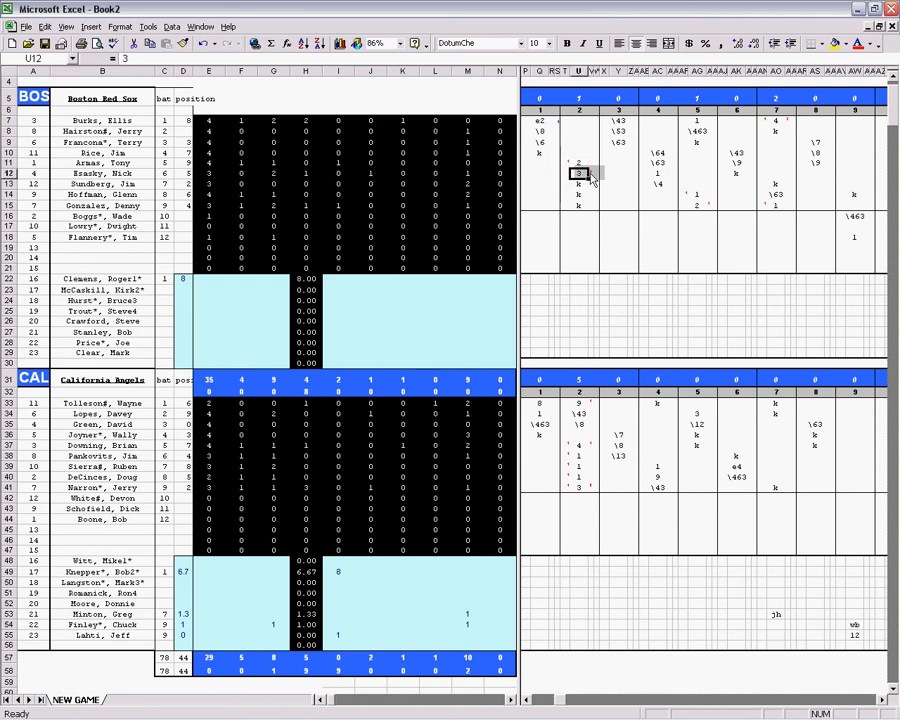
{"action": "left_click", "coordinate": [695, 202]}
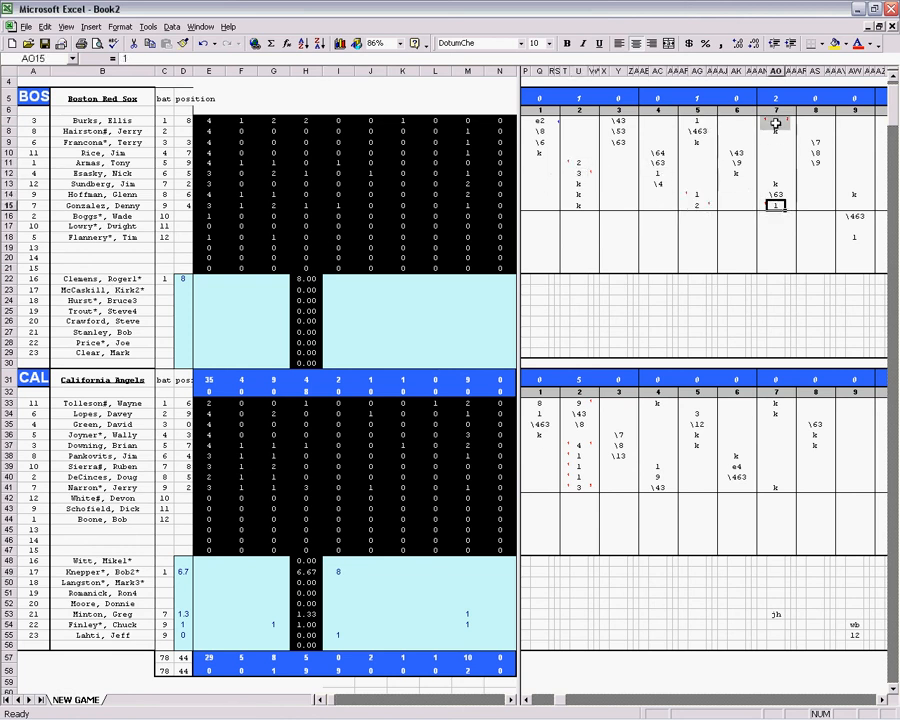
Step: Enter 4 and 4 in Knepper's row 49 and select M49 for the 7
{"action": "left_click", "coordinate": [371, 571]}
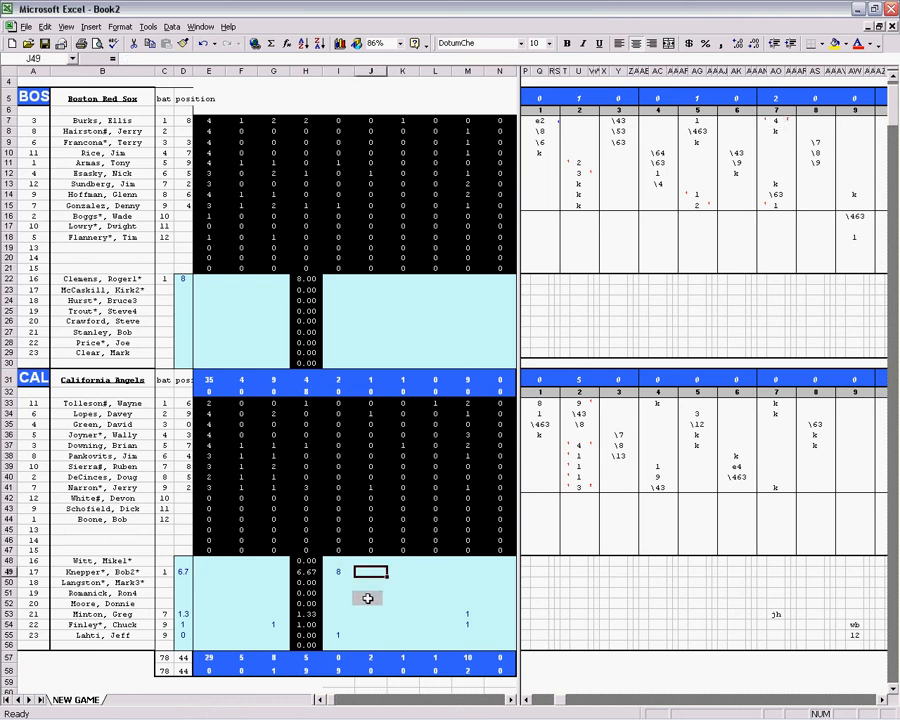
{"action": "type", "text": "4"}
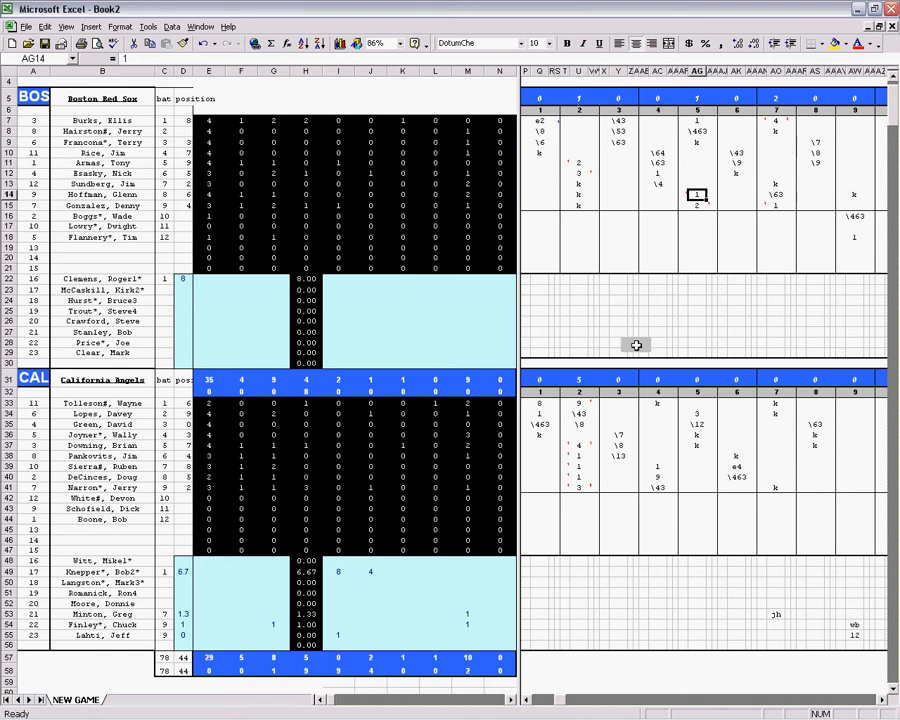
{"action": "left_click", "coordinate": [403, 571]}
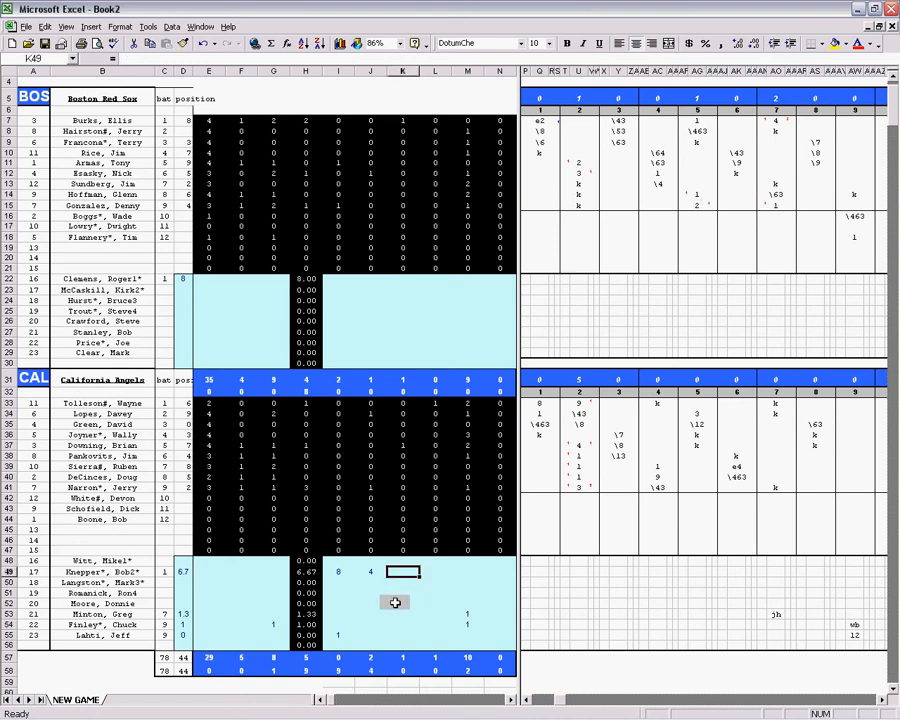
{"action": "type", "text": "4"}
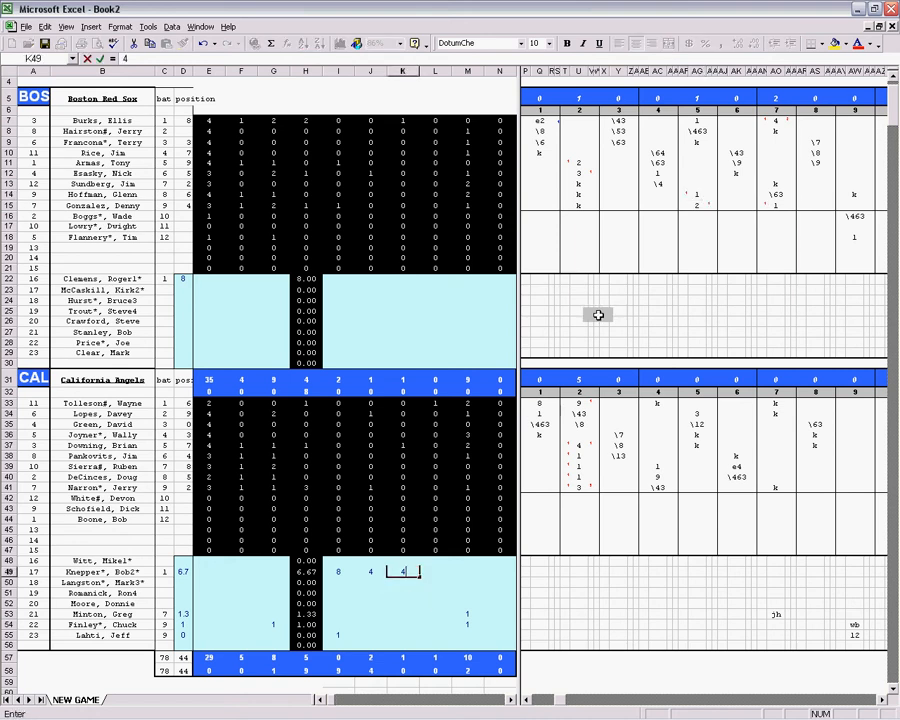
{"action": "mouse_move", "coordinate": [405, 473]}
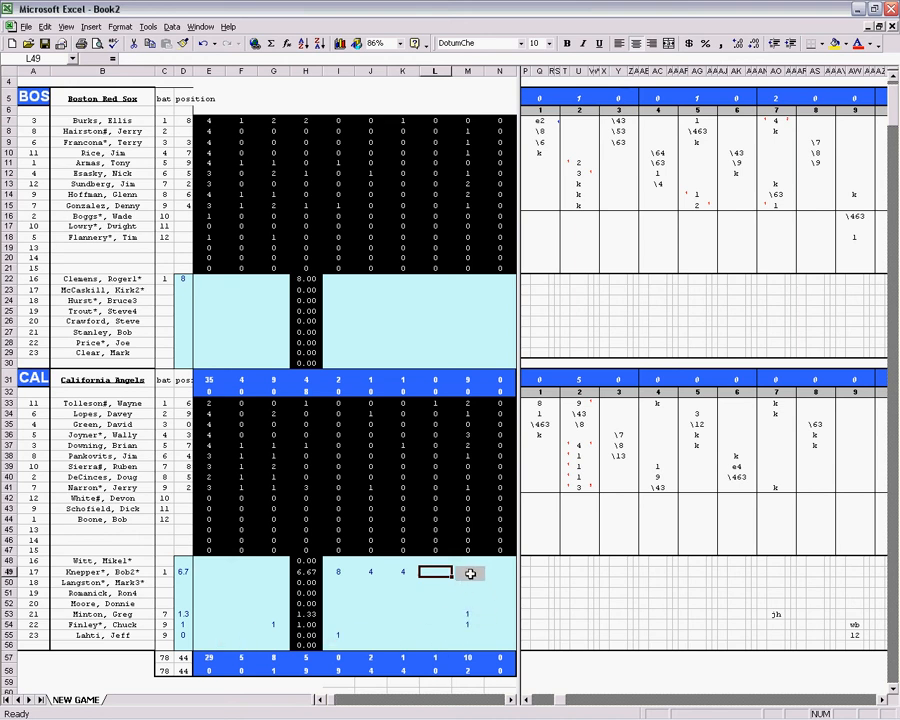
{"action": "left_click", "coordinate": [467, 582]}
{"action": "type", "text": "7"}
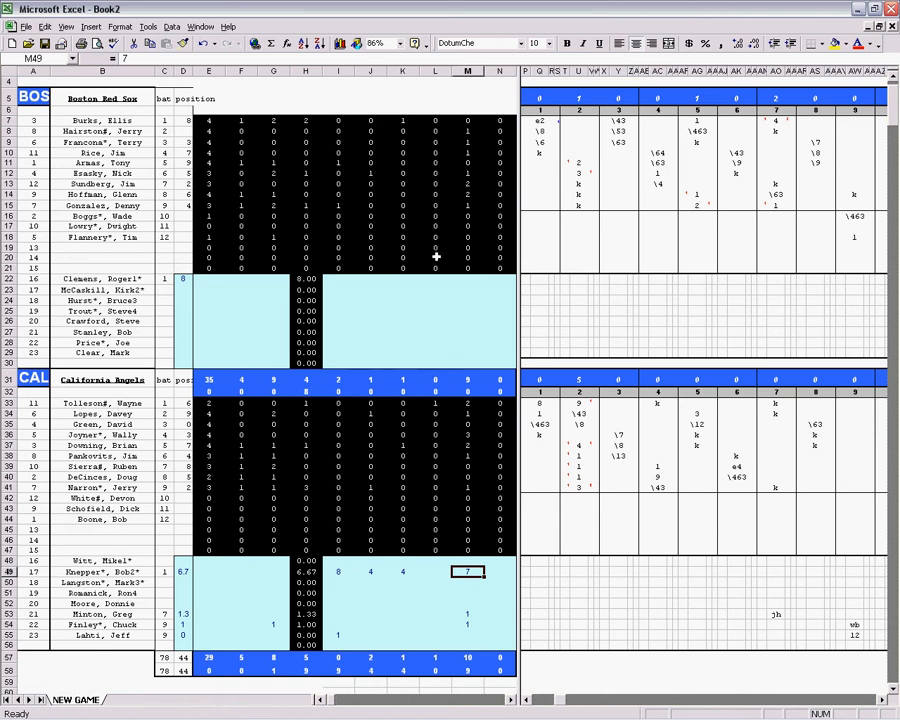
{"action": "left_click", "coordinate": [467, 378]}
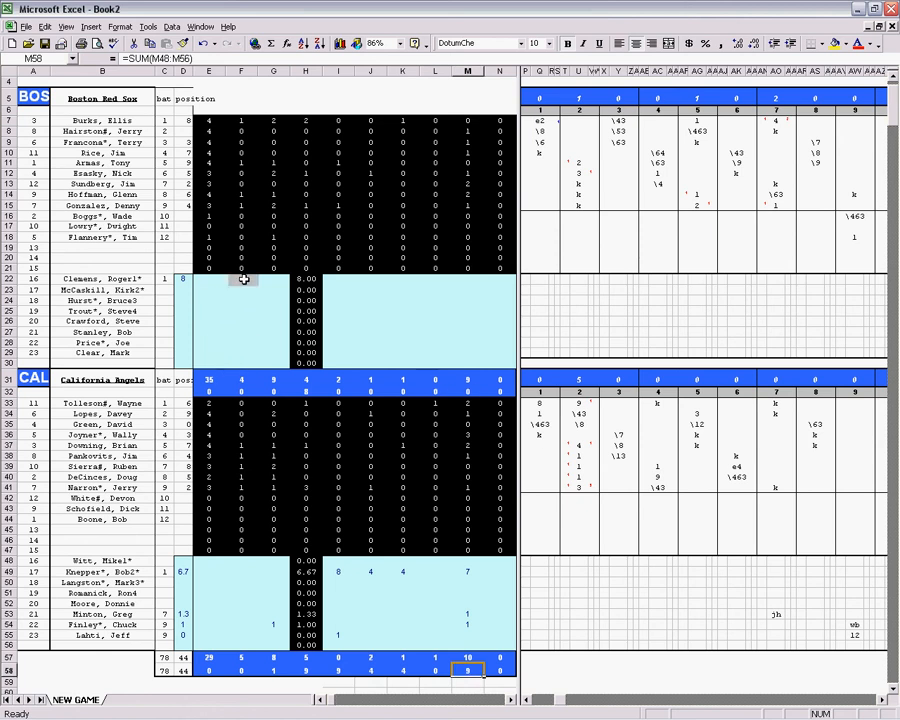
Step: Fill Clemens's row 22 pitching cells (1, 8, 5, 5, 1, 10, 1), checking Joyner's strikeout note
{"action": "left_click", "coordinate": [240, 288]}
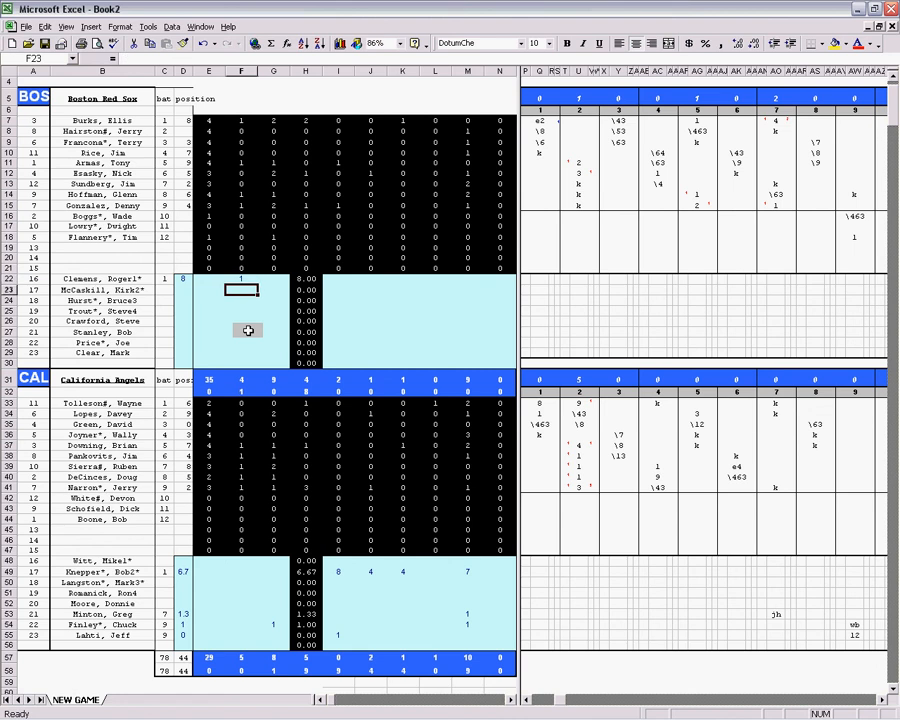
{"action": "left_click", "coordinate": [338, 279]}
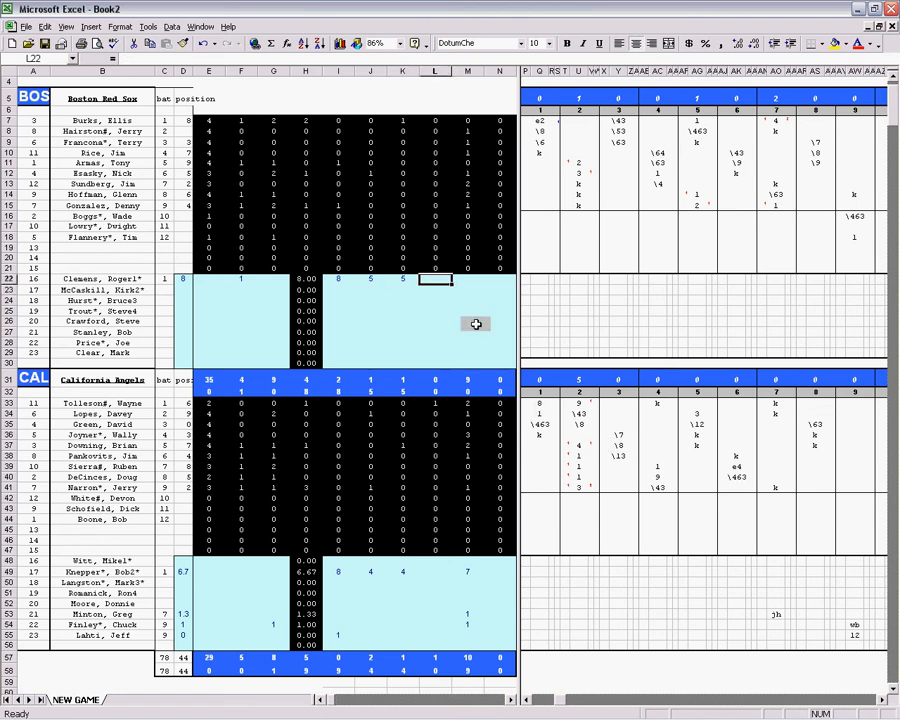
{"action": "left_click", "coordinate": [467, 278]}
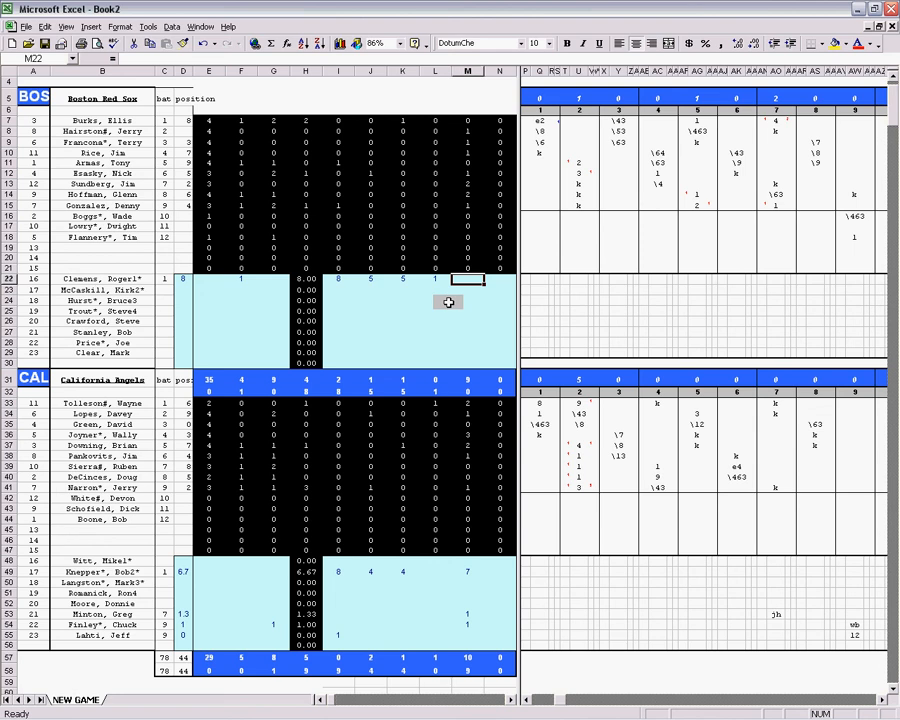
{"action": "type", "text": "10"}
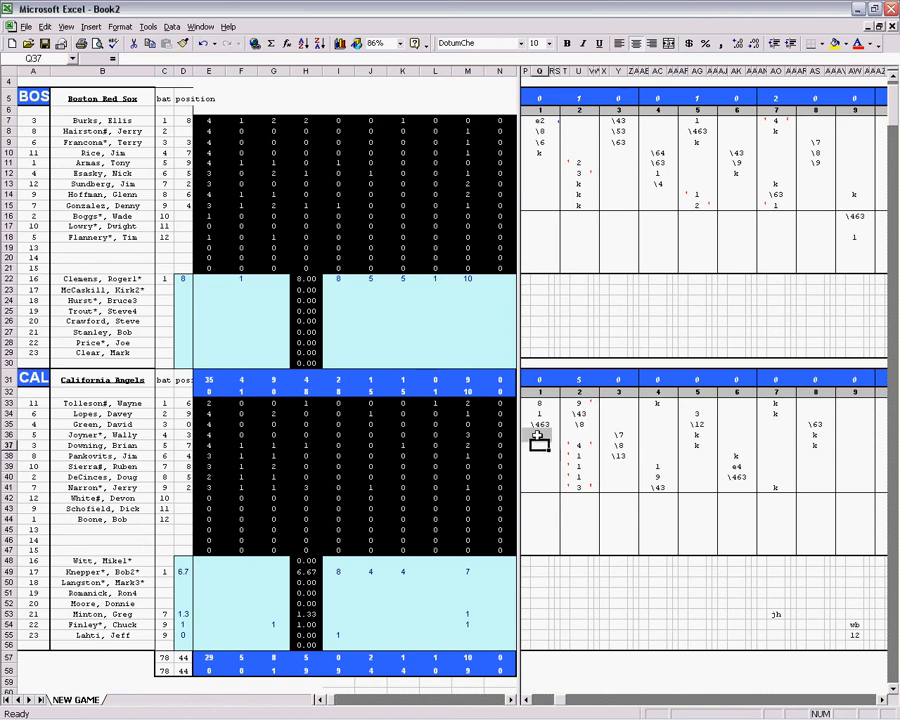
{"action": "left_click", "coordinate": [540, 435]}
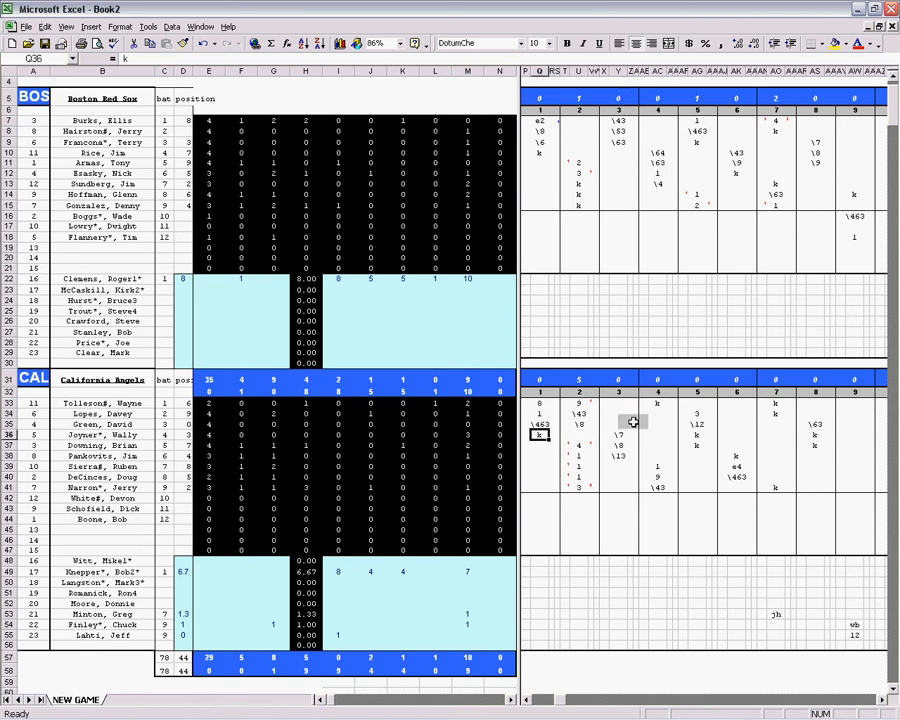
{"action": "left_click", "coordinate": [735, 456]}
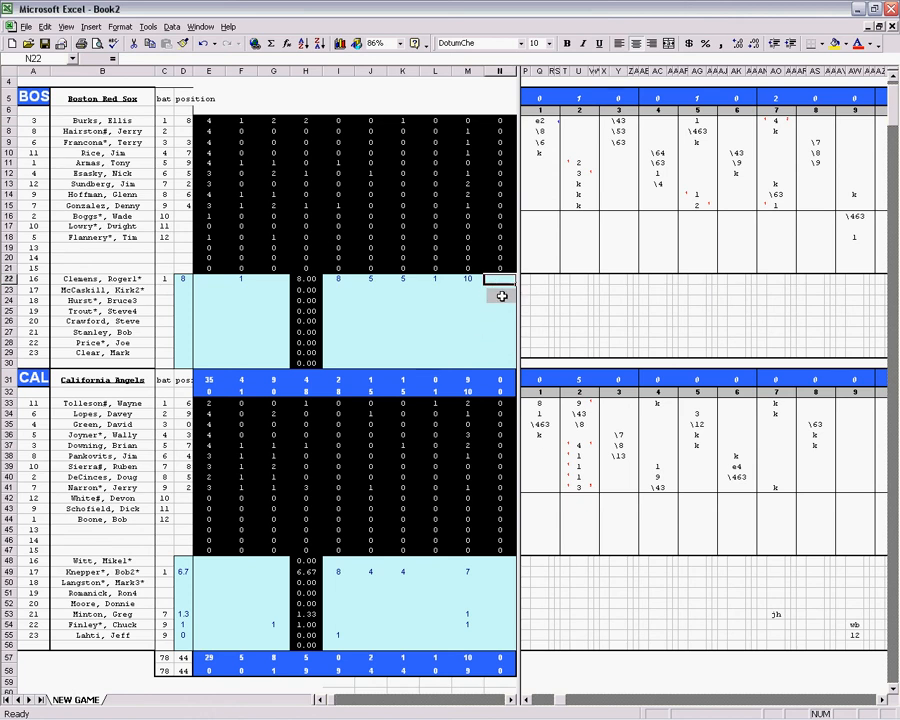
{"action": "type", "text": "1"}
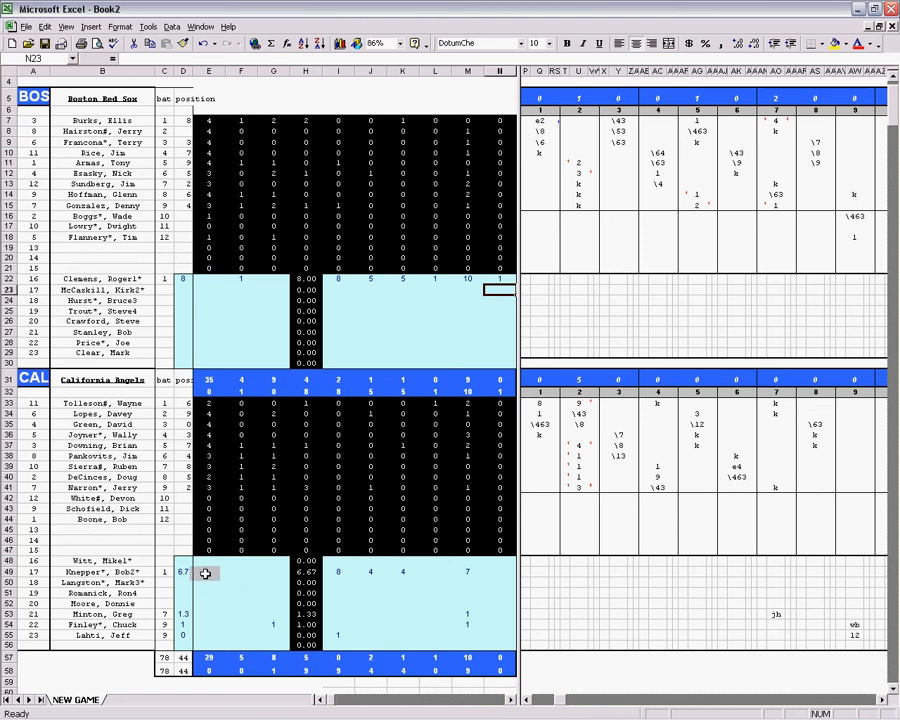
Step: Give Knepper 1 in E49 and check the SUM totals in rows 57, 58 and 32
{"action": "left_click", "coordinate": [209, 582]}
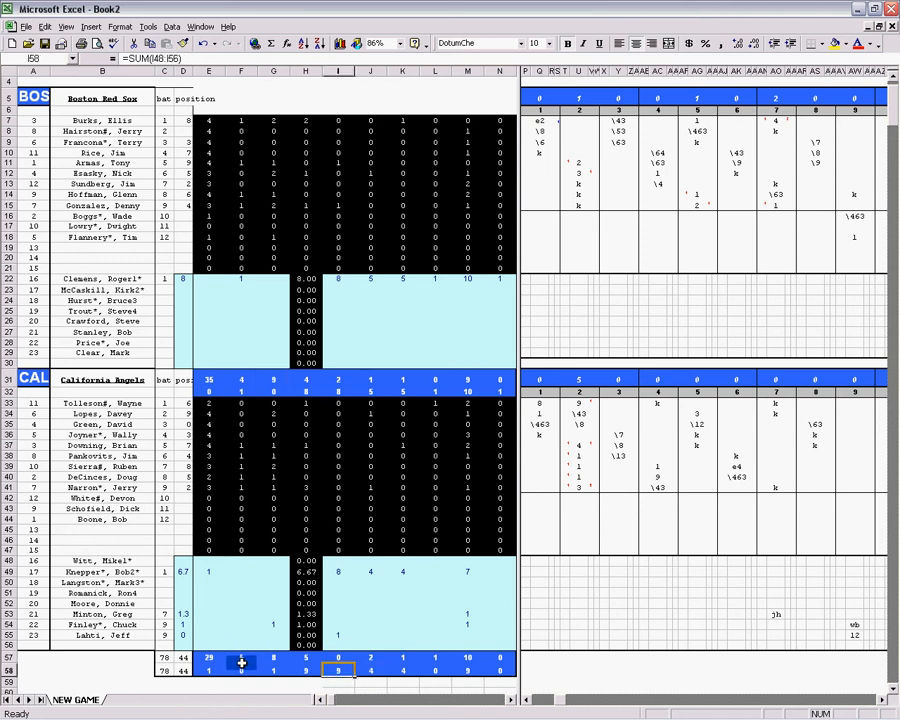
{"action": "left_click", "coordinate": [242, 657]}
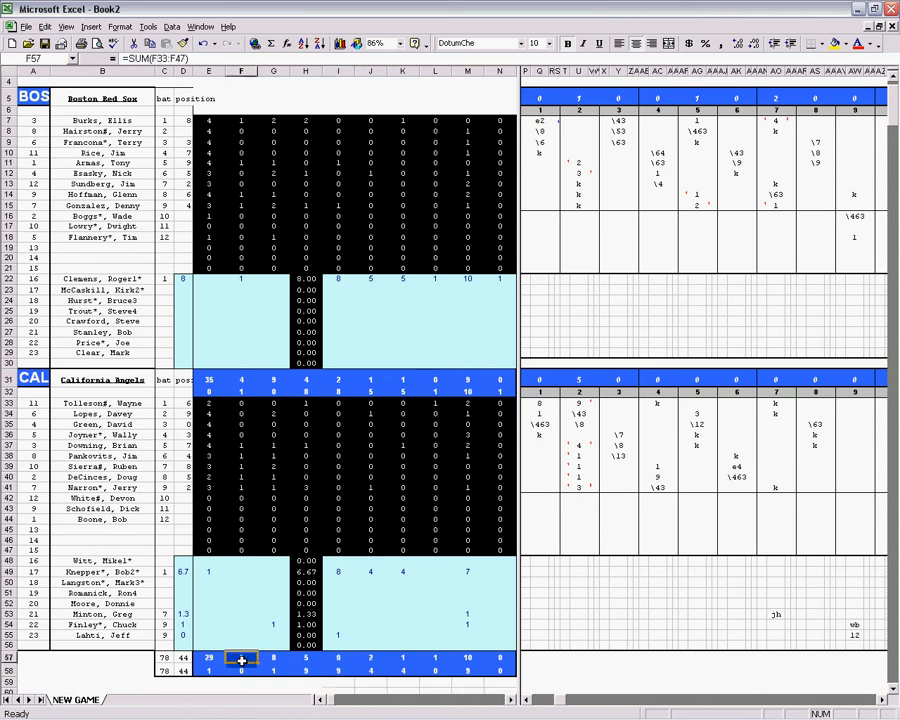
{"action": "left_click", "coordinate": [274, 657]}
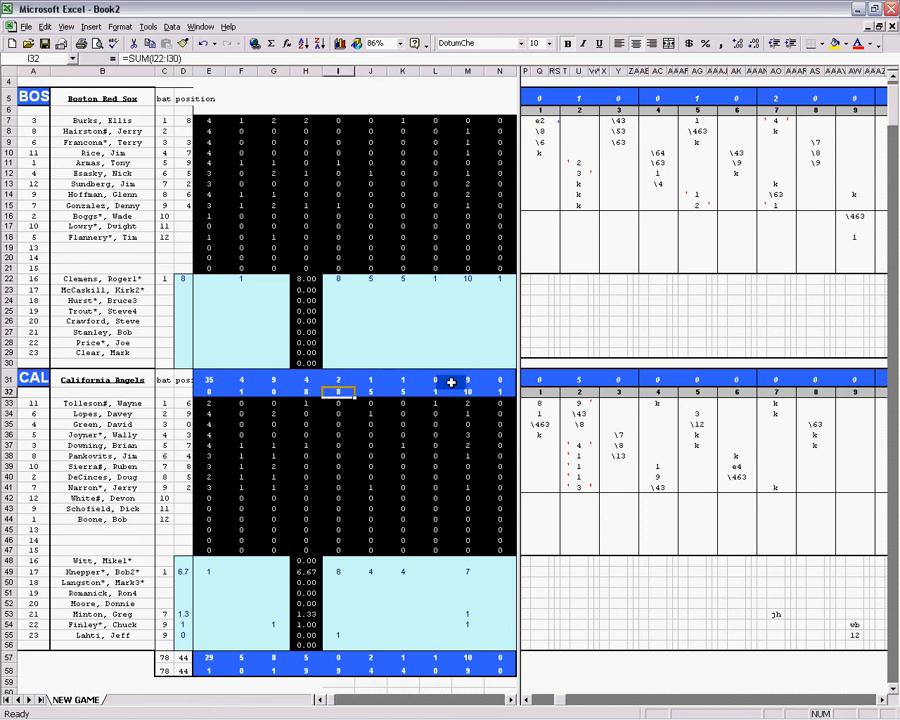
{"action": "mouse_move", "coordinate": [450, 432]}
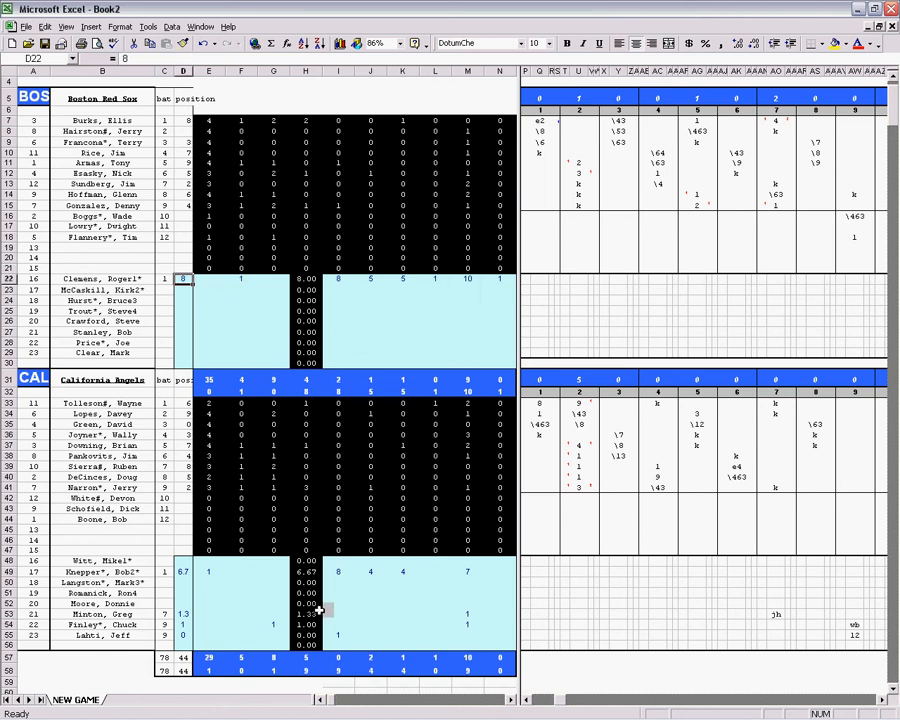
{"action": "left_click", "coordinate": [273, 332]}
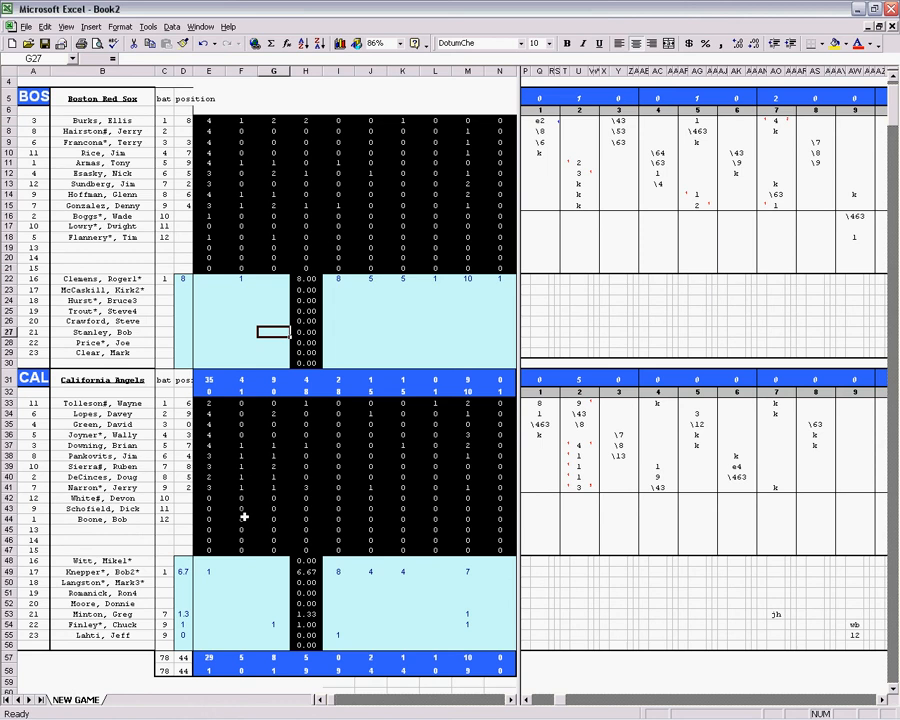
{"action": "mouse_move", "coordinate": [113, 337]}
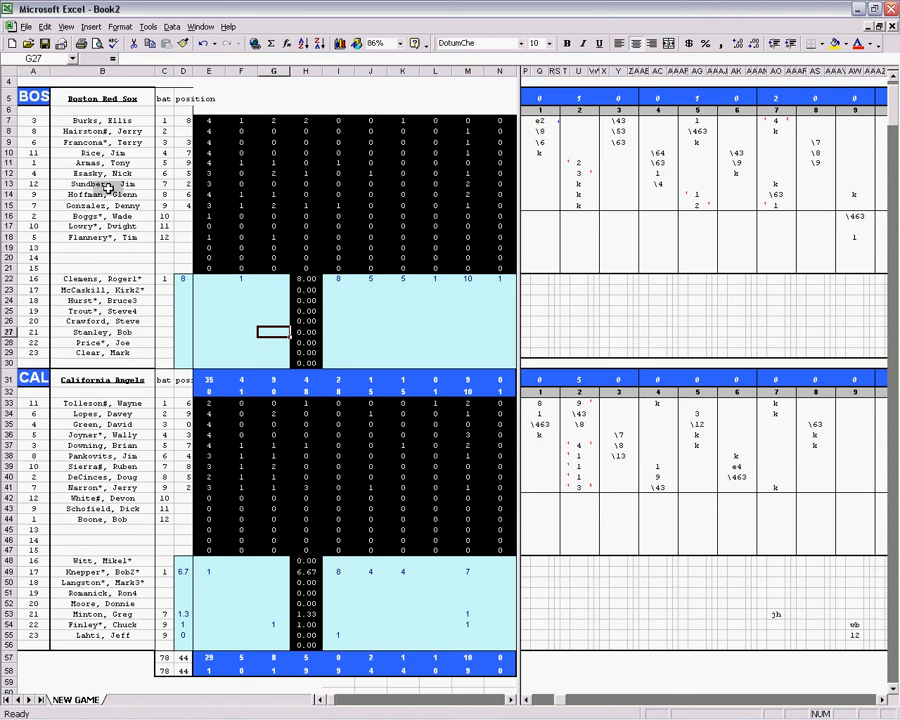
Step: Save the completed workbook as 11boscal
{"action": "left_click", "coordinate": [77, 57]}
{"action": "type", "text": "11boscal"}
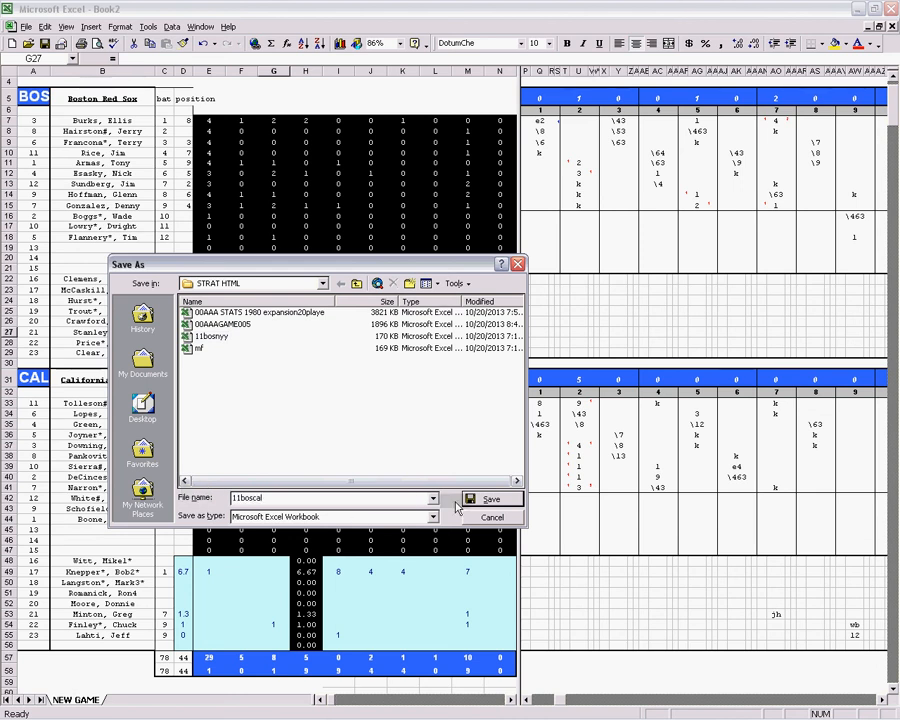
{"action": "left_click", "coordinate": [491, 499]}
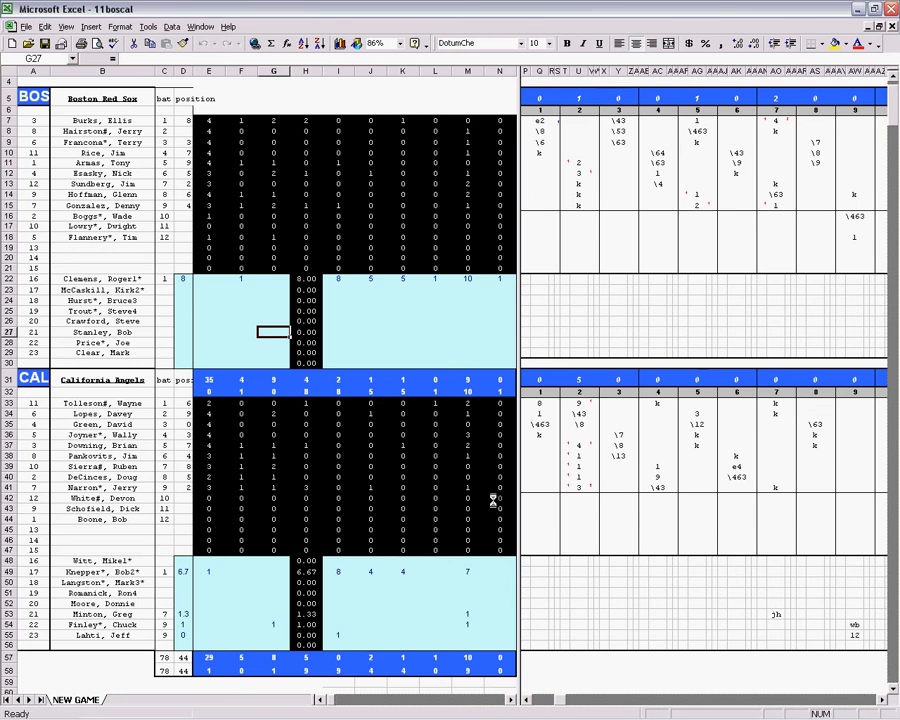